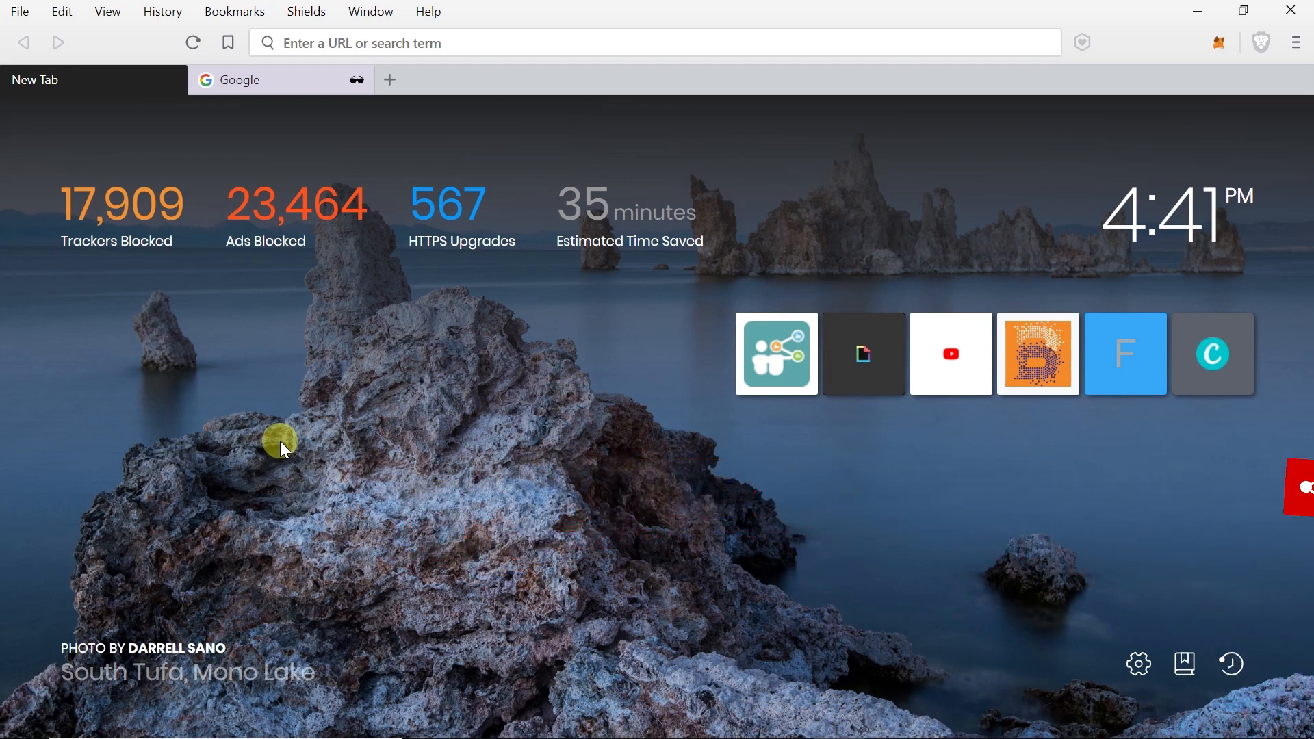
pyautogui.moveTo(333, 169)
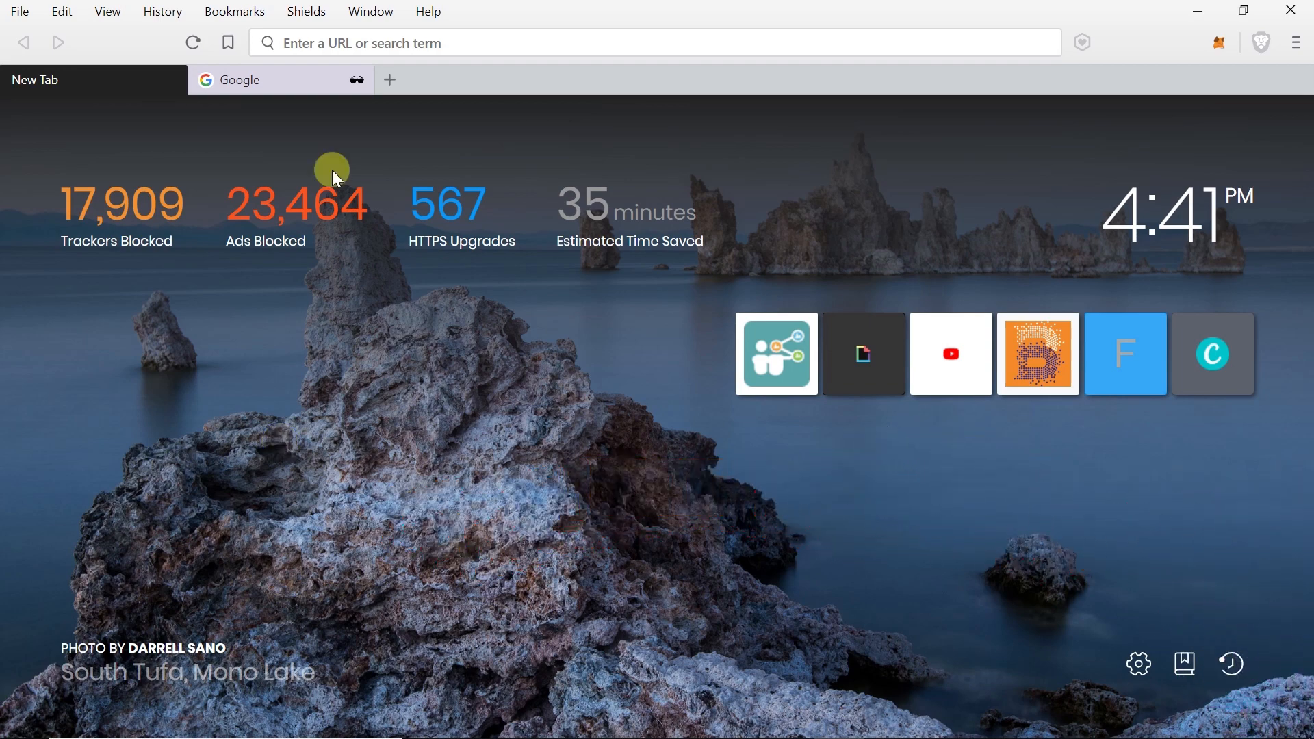
pyautogui.moveTo(282, 79)
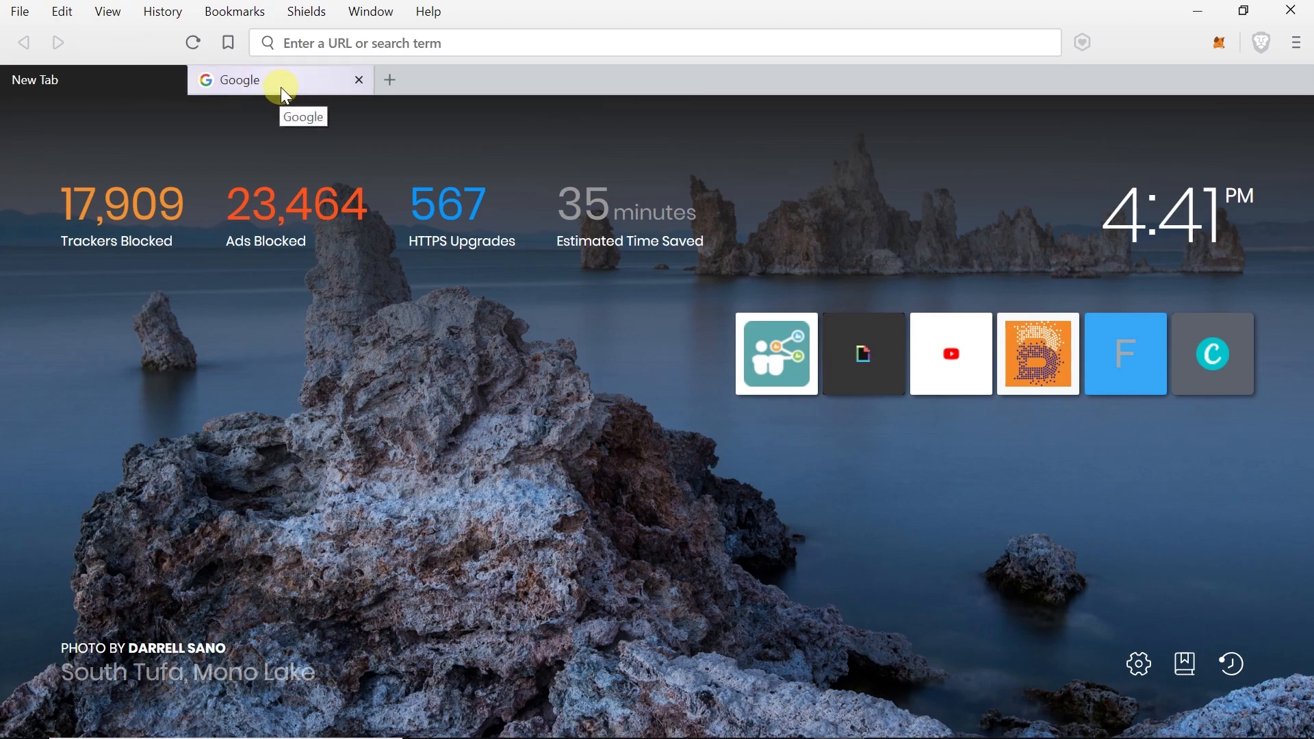
# Step: Switch Brave to the already open Google homepage tab
pyautogui.click(244, 80)
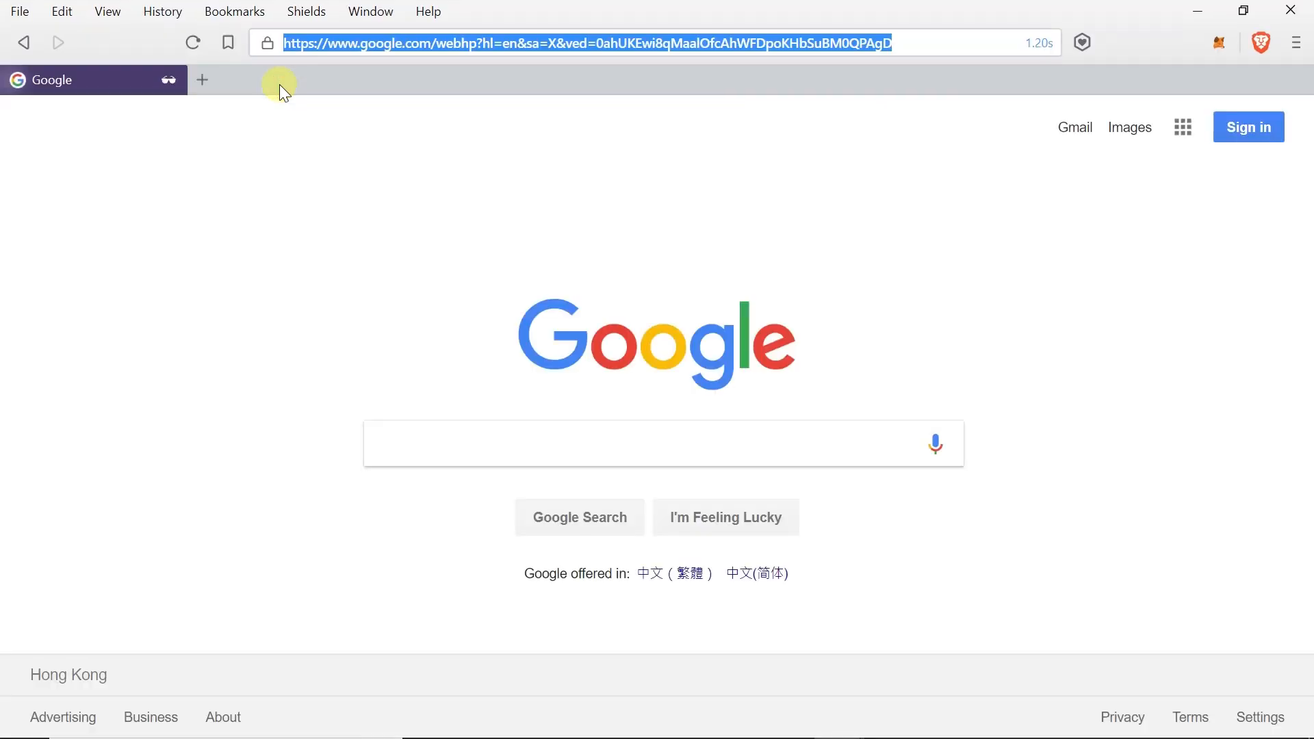
pyautogui.moveTo(492, 364)
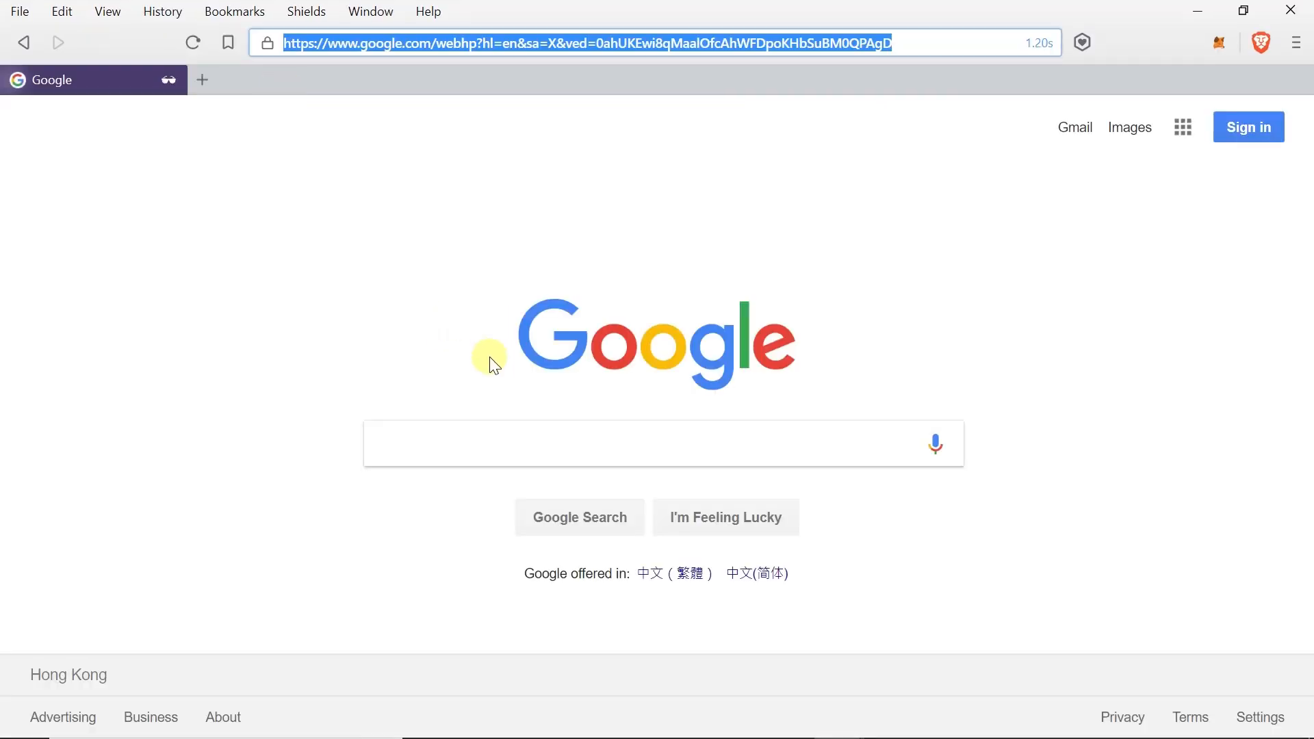
pyautogui.moveTo(547, 481)
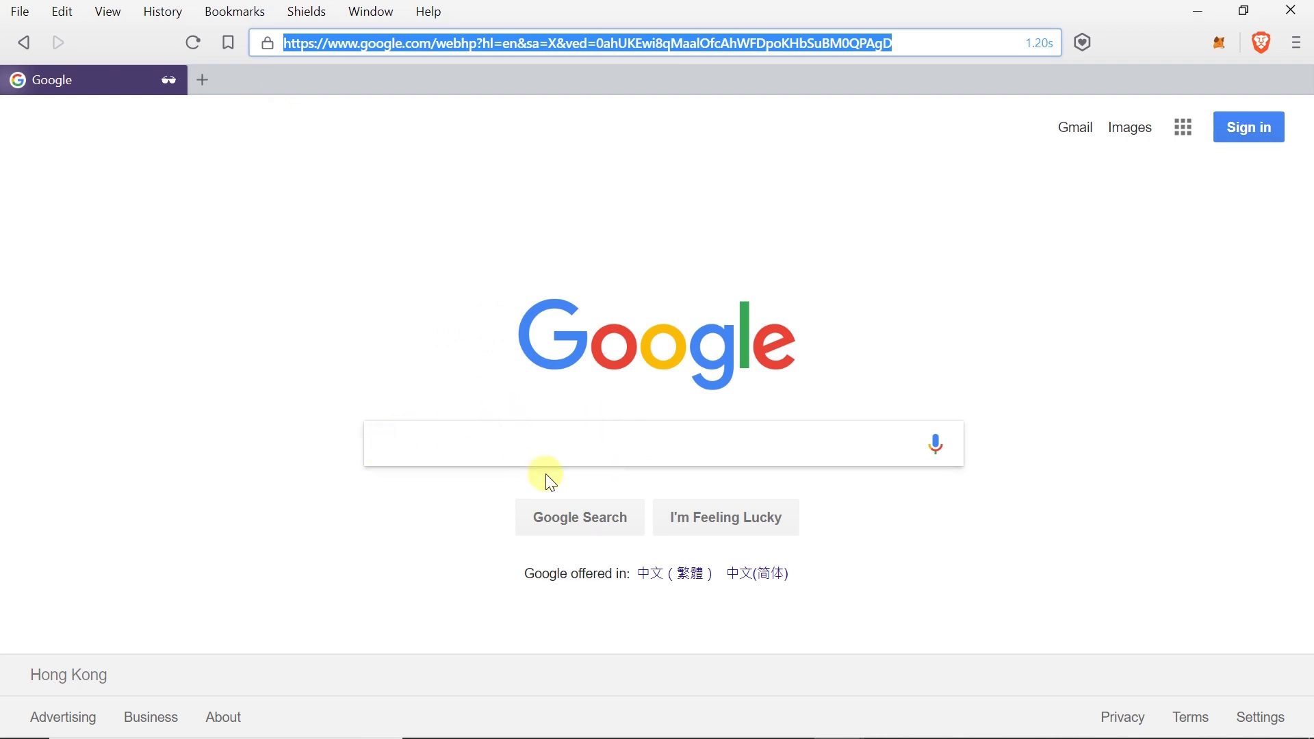
# Step: Search Google for "my ip" to reveal the current public IP 104.207.83.40
pyautogui.write('m')
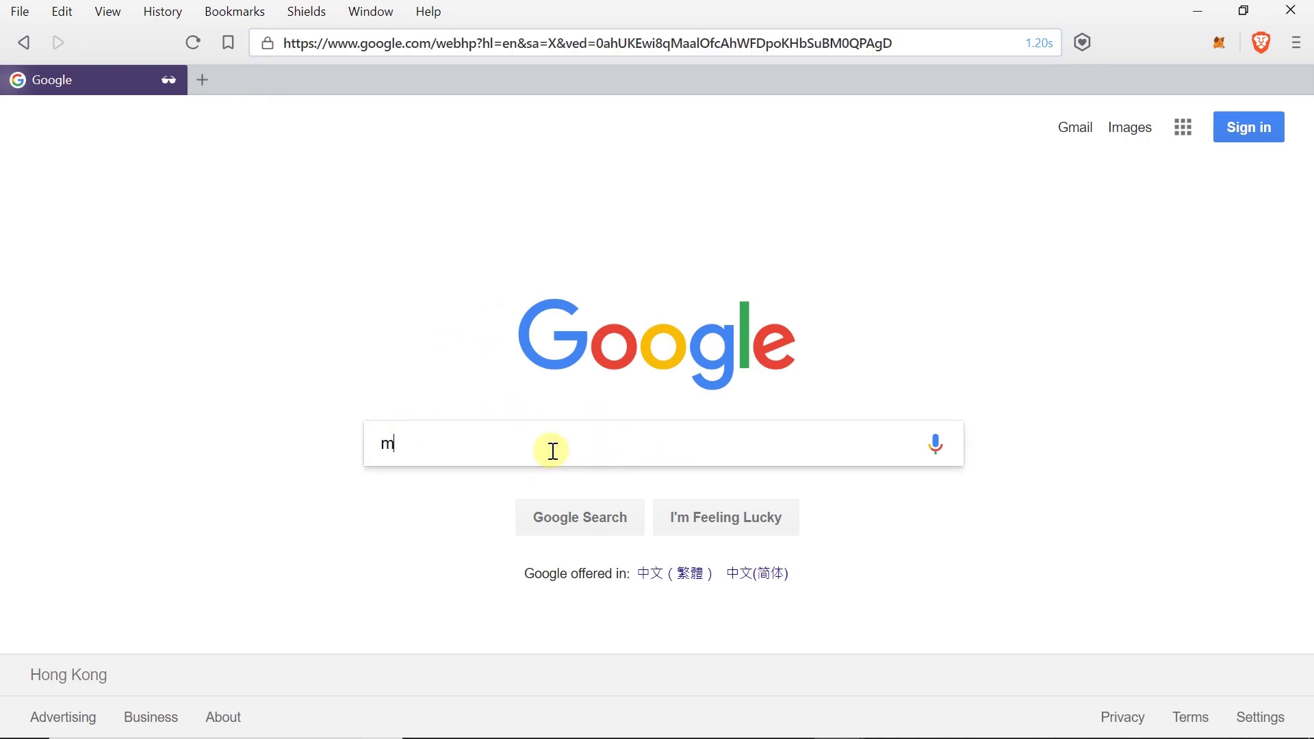
pyautogui.write('y ip')
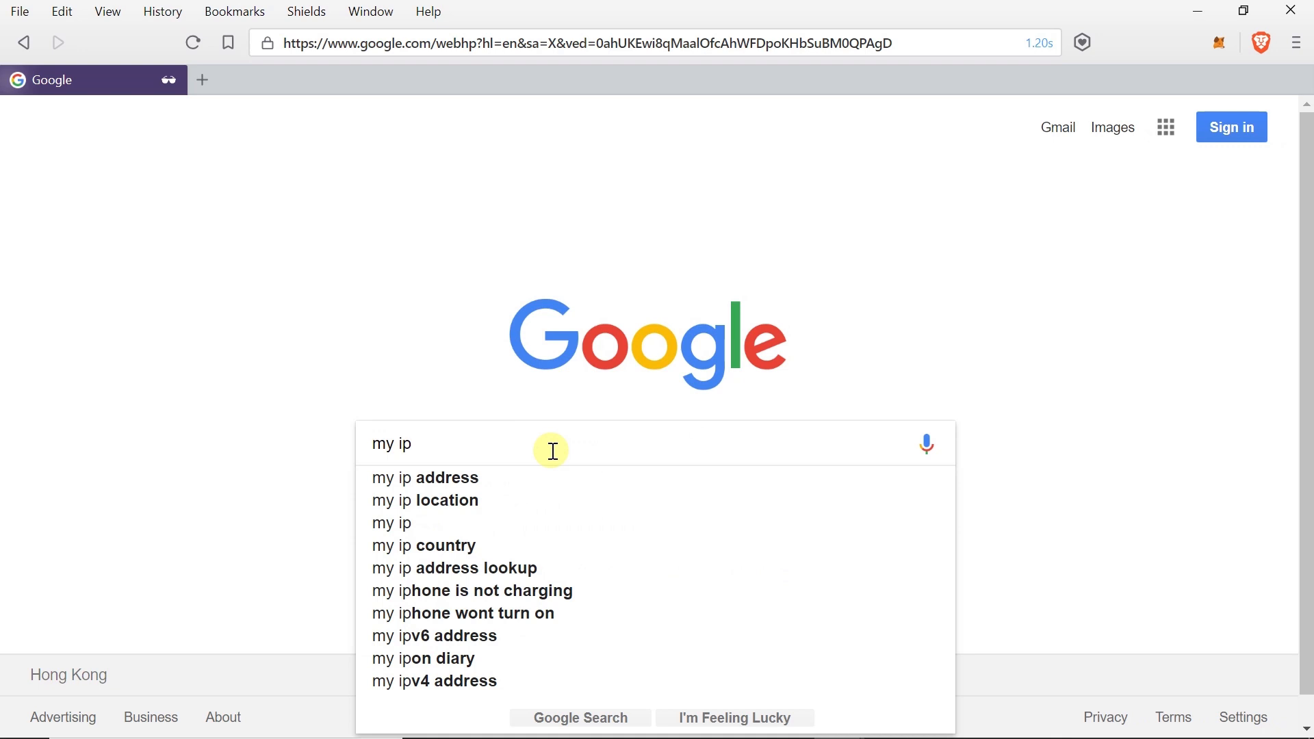
pyautogui.press('Return')
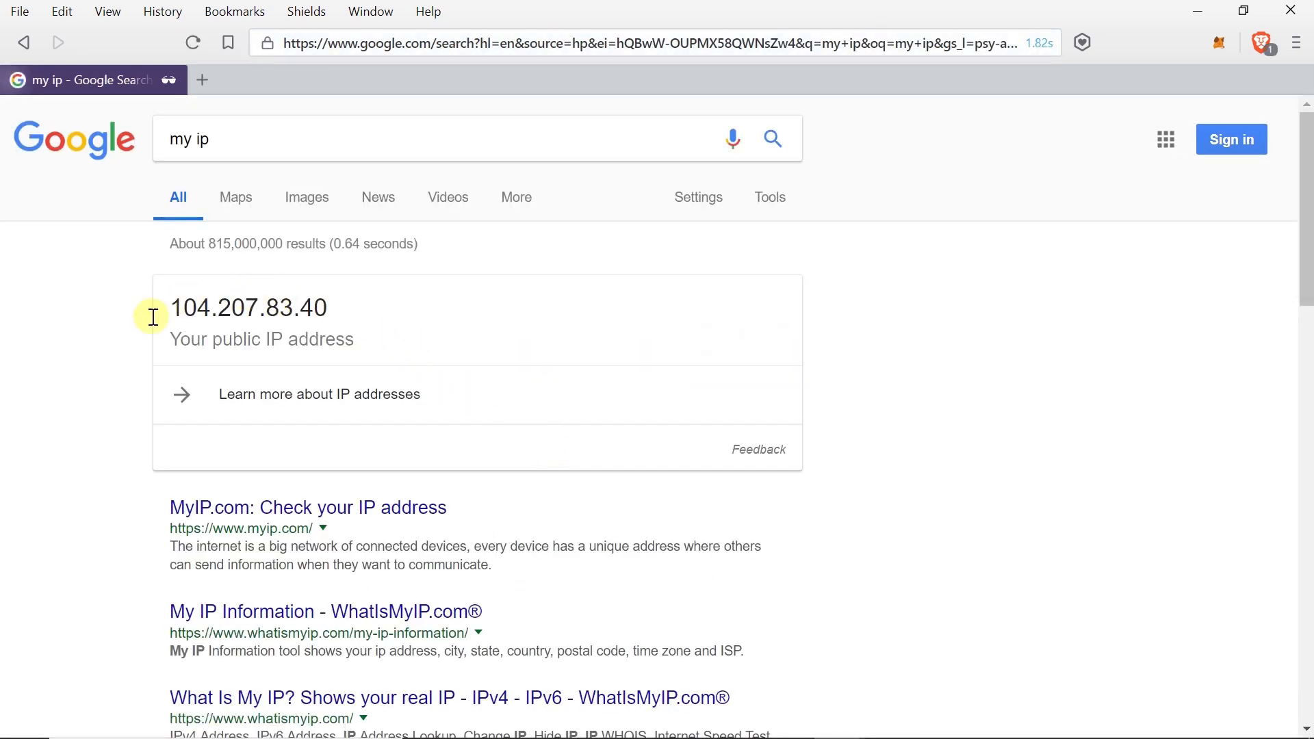
pyautogui.moveTo(166, 334)
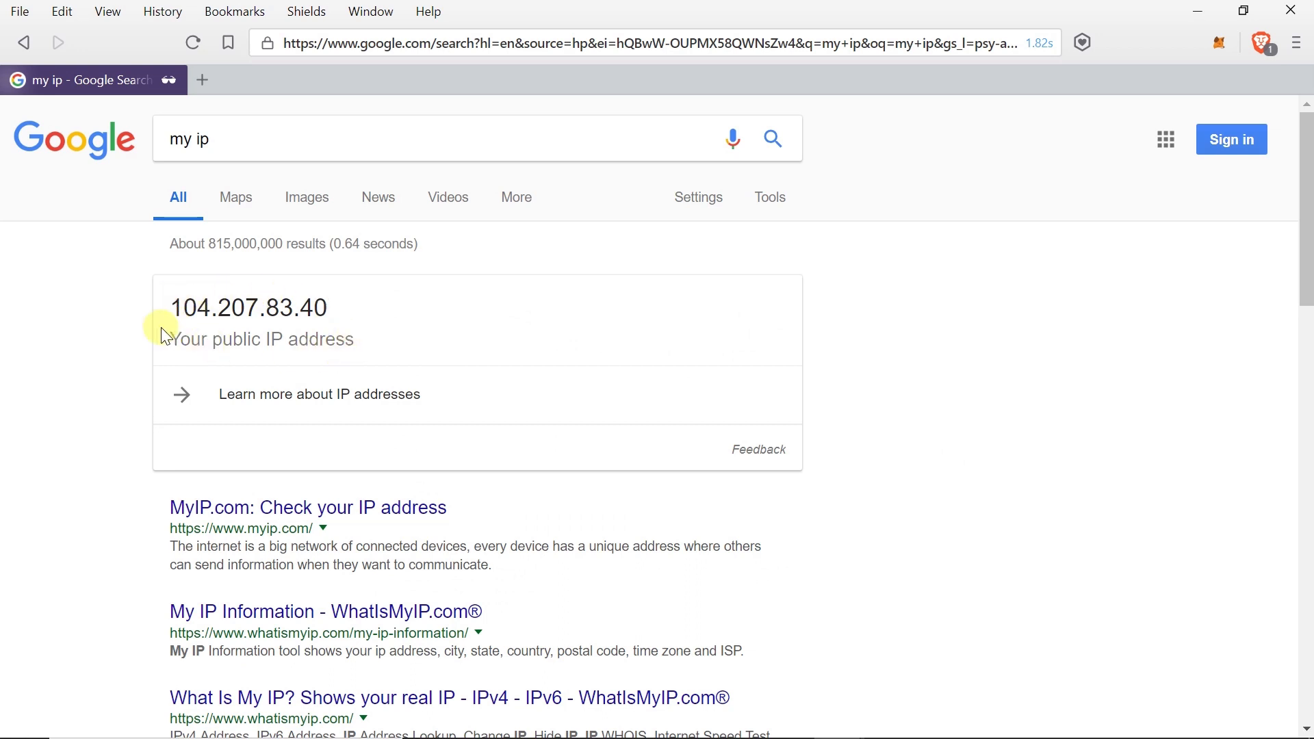
pyautogui.moveTo(382, 319)
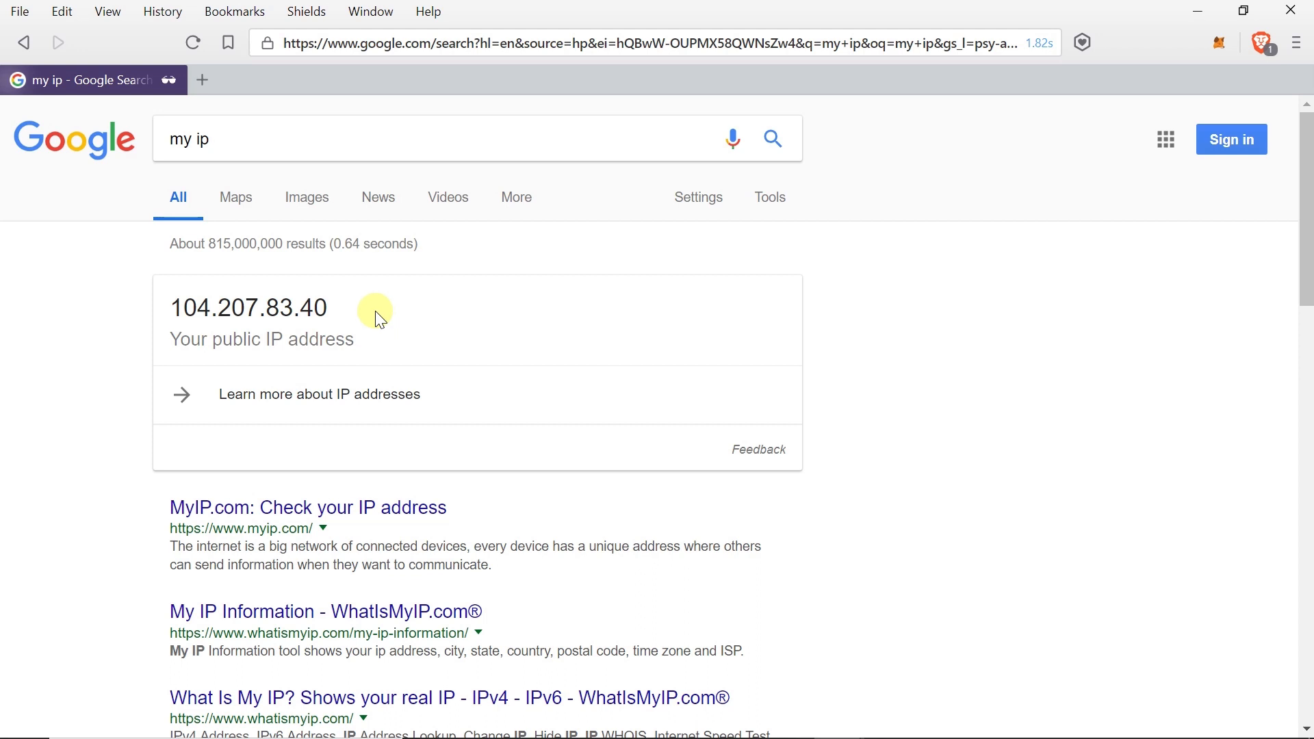
pyautogui.moveTo(319, 33)
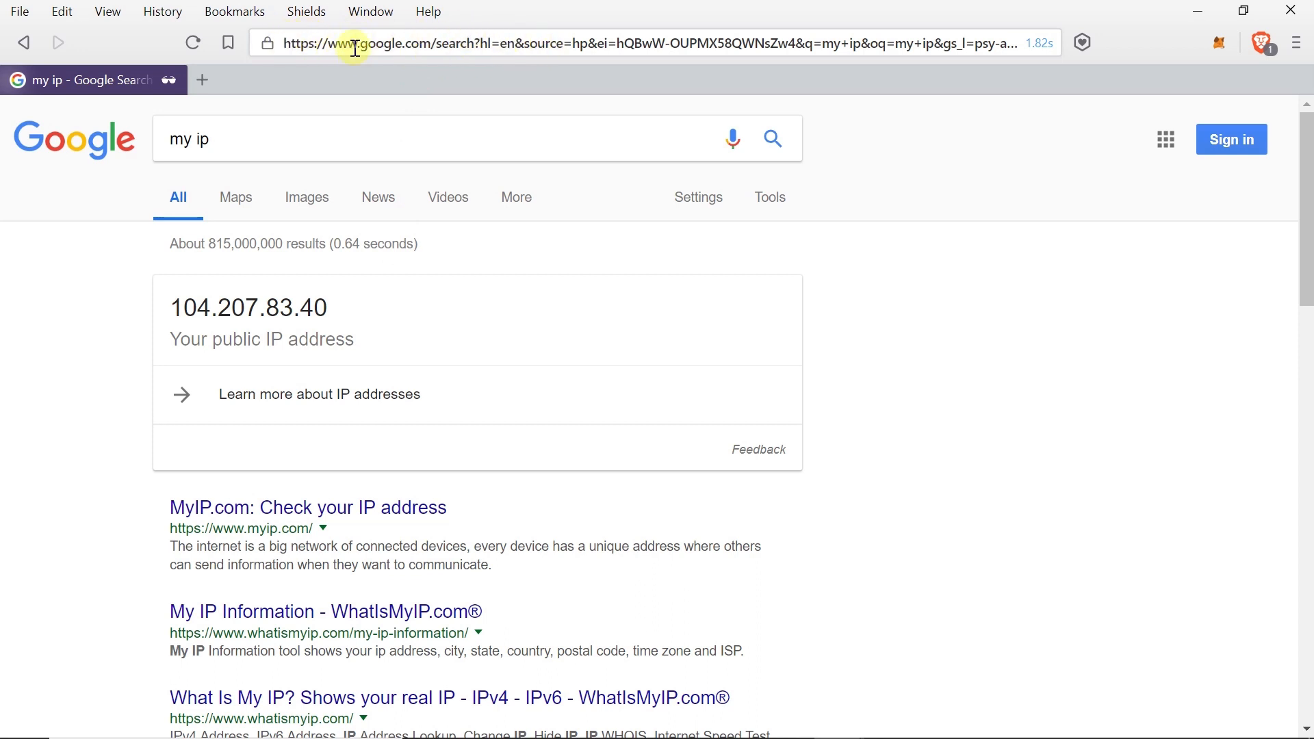
pyautogui.click(654, 42)
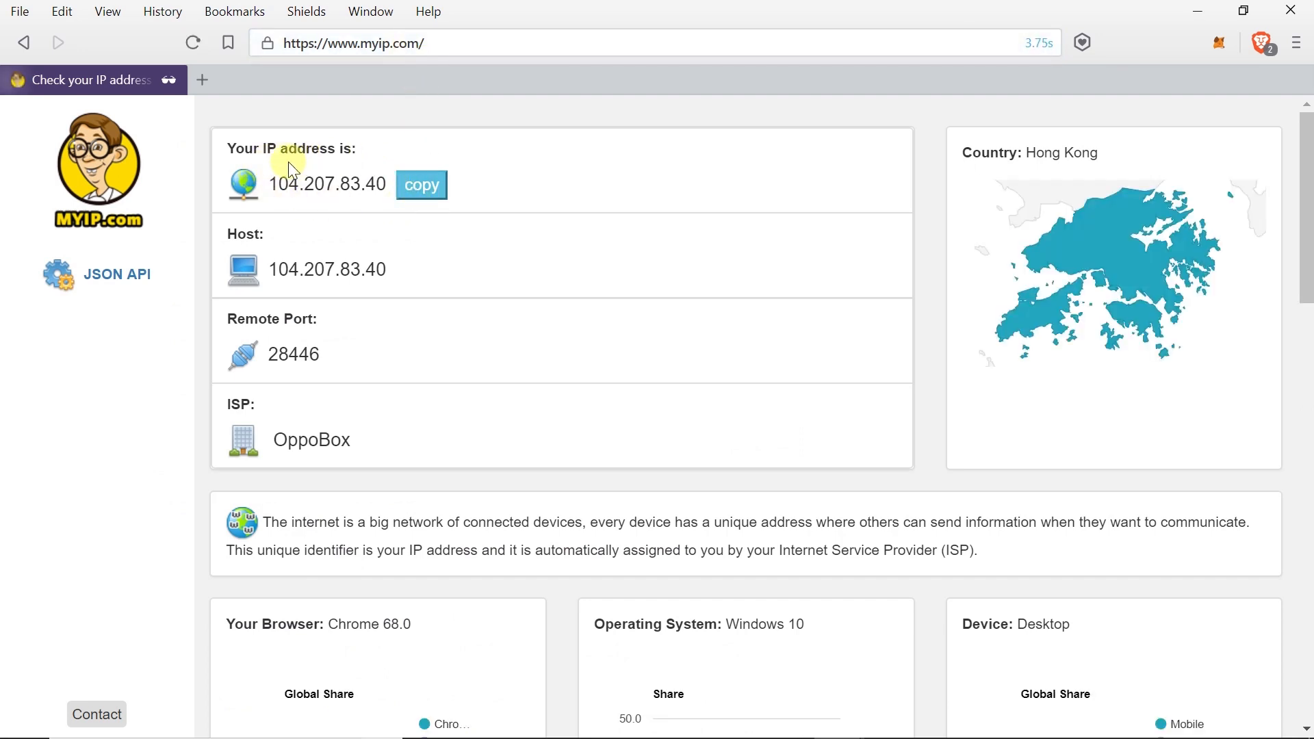
pyautogui.moveTo(237, 270)
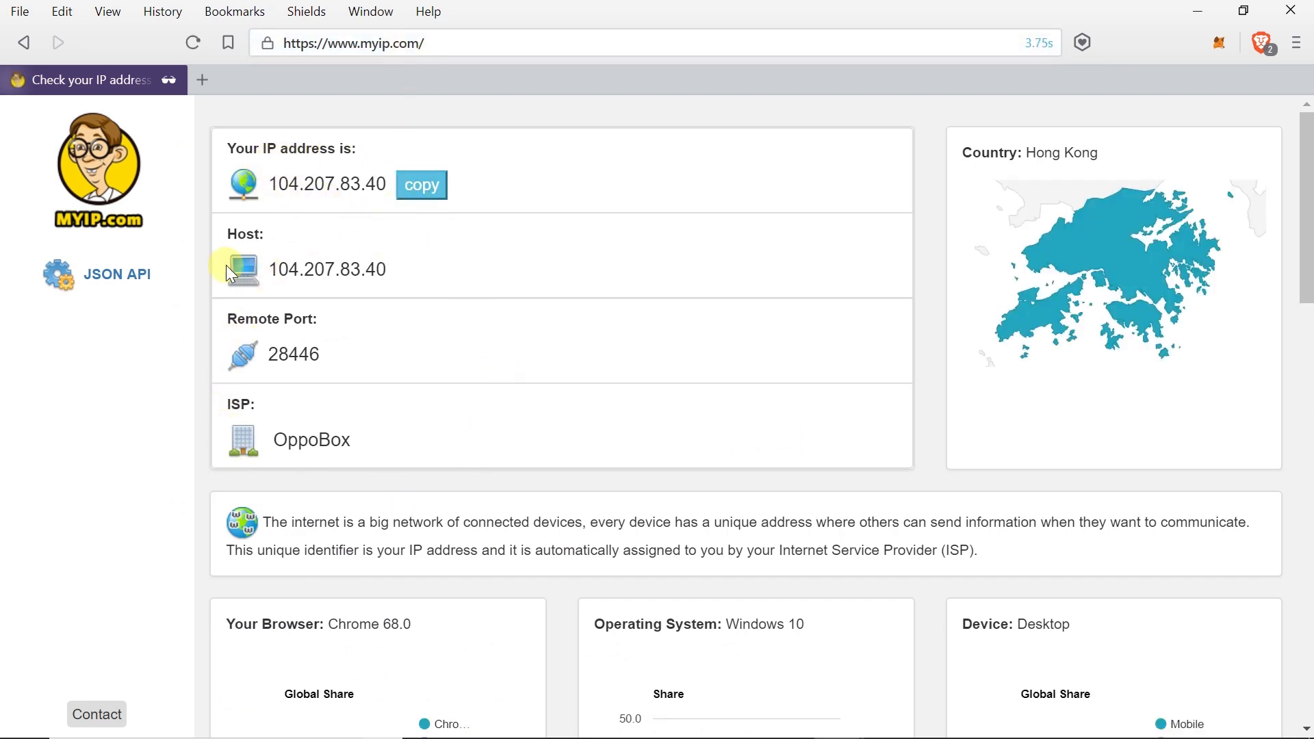
pyautogui.moveTo(419, 300)
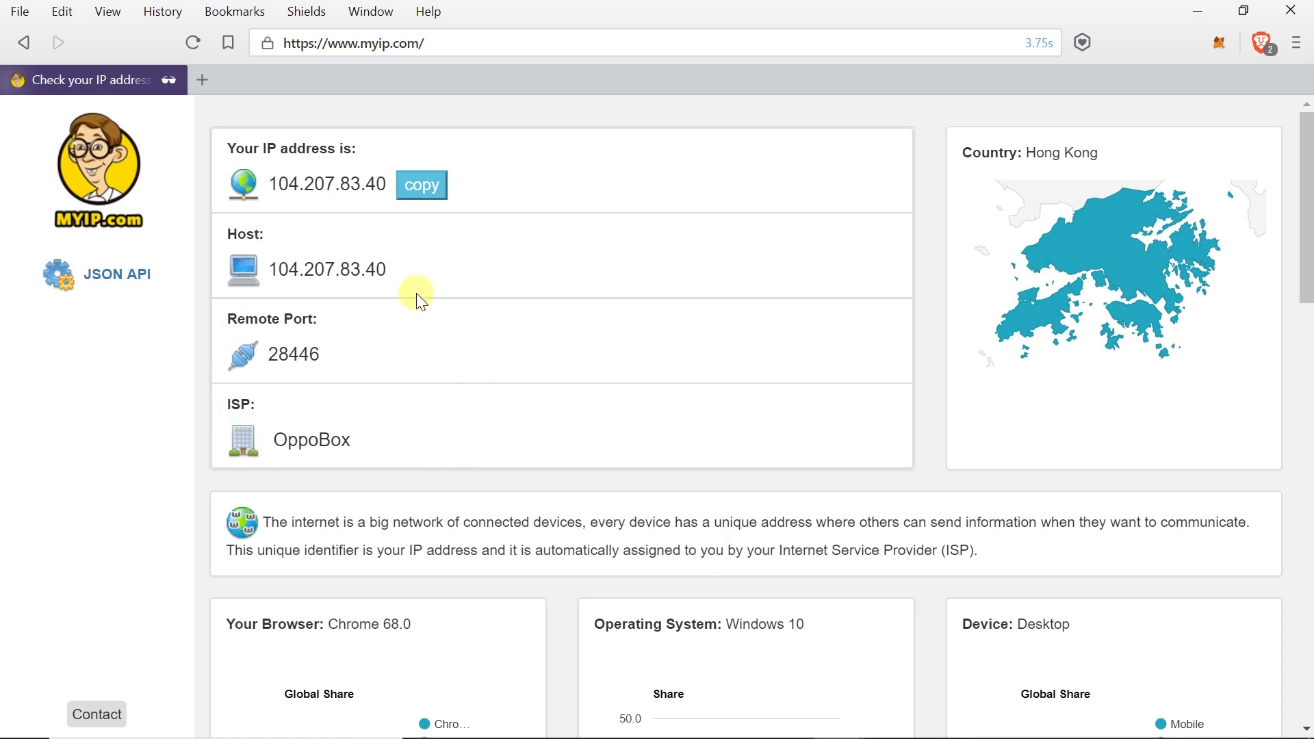
pyautogui.moveTo(248, 256)
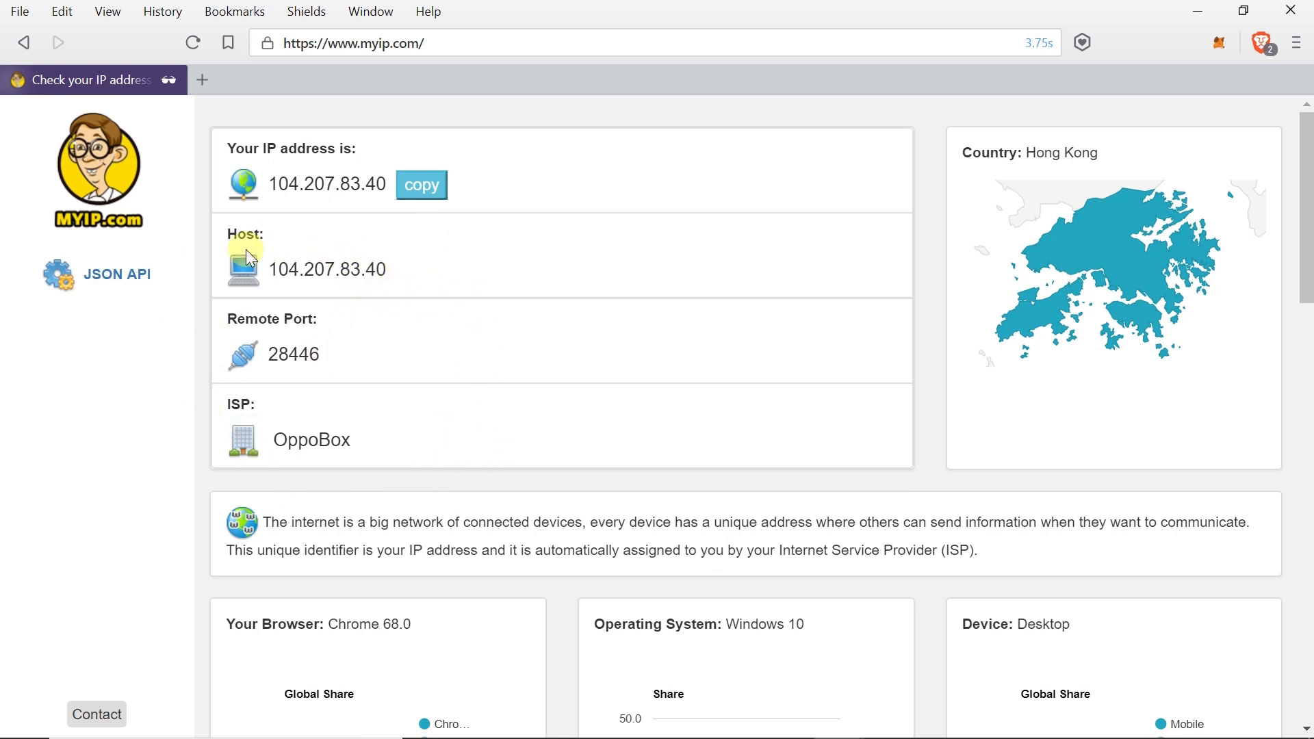
pyautogui.moveTo(308, 379)
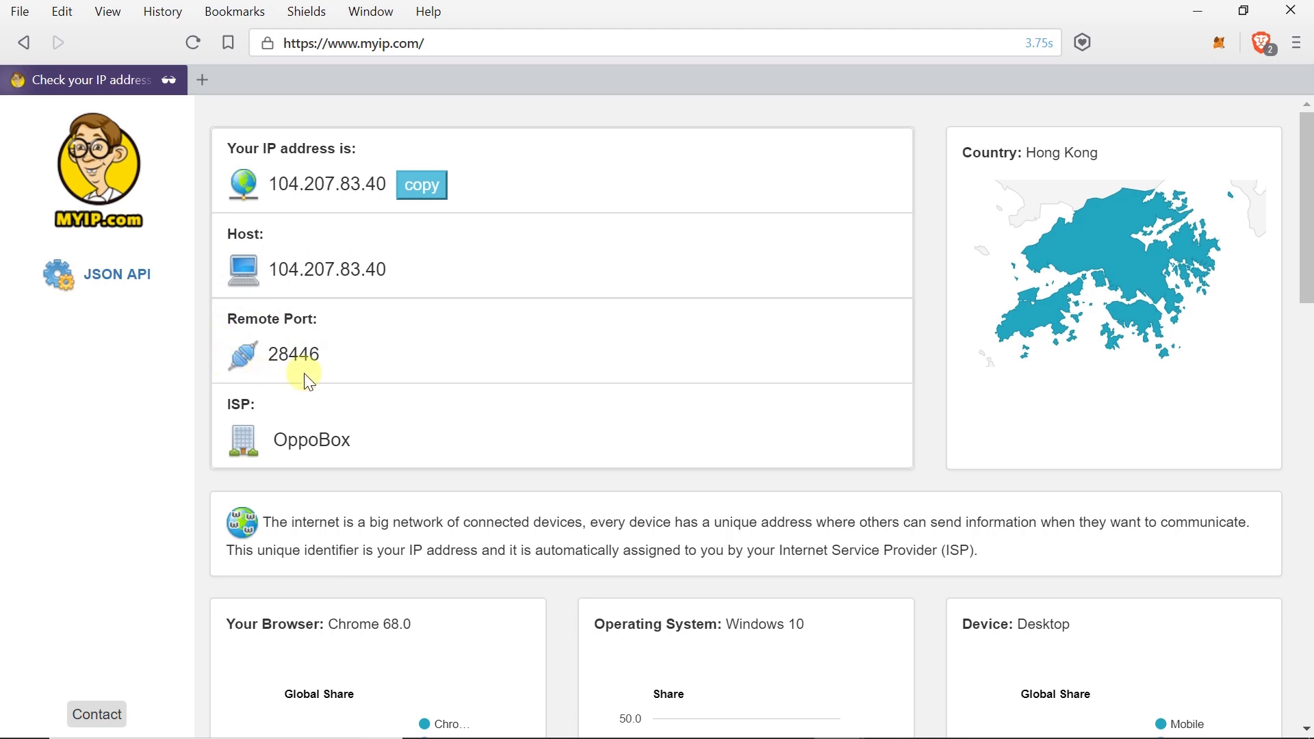
pyautogui.moveTo(326, 412)
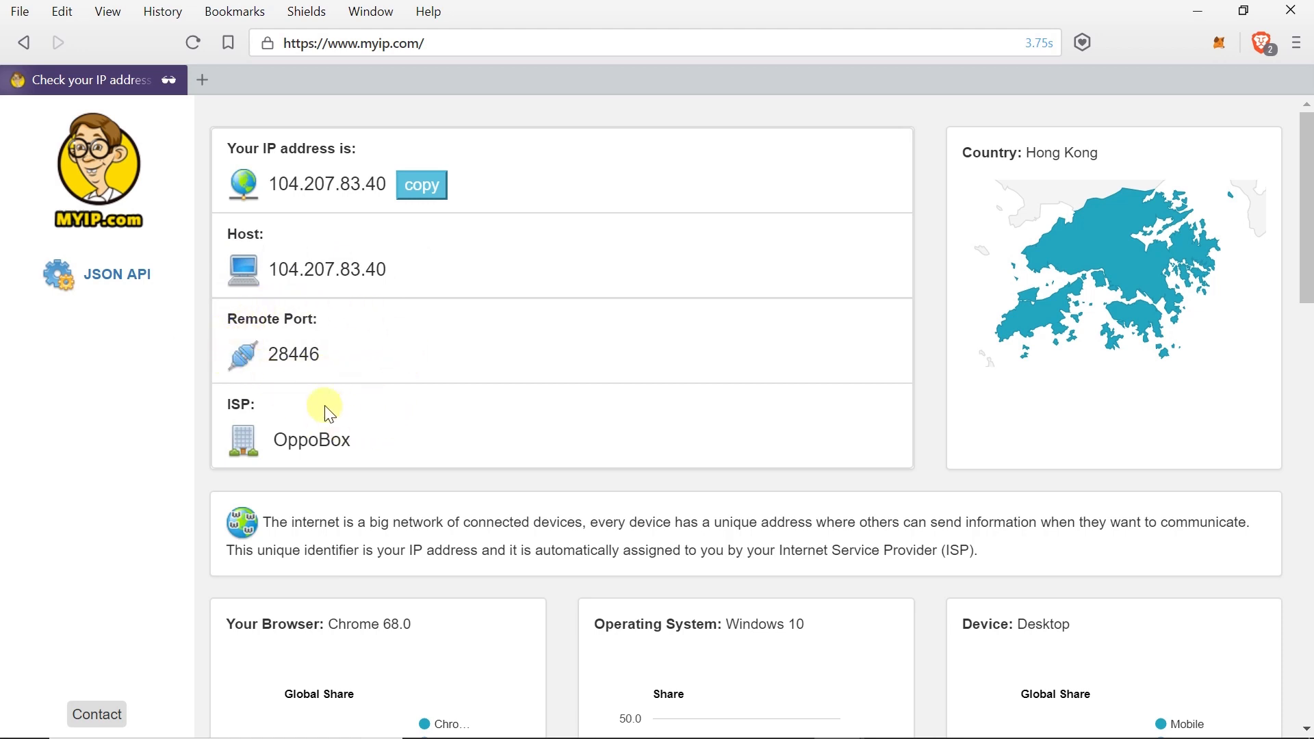
pyautogui.moveTo(432, 451)
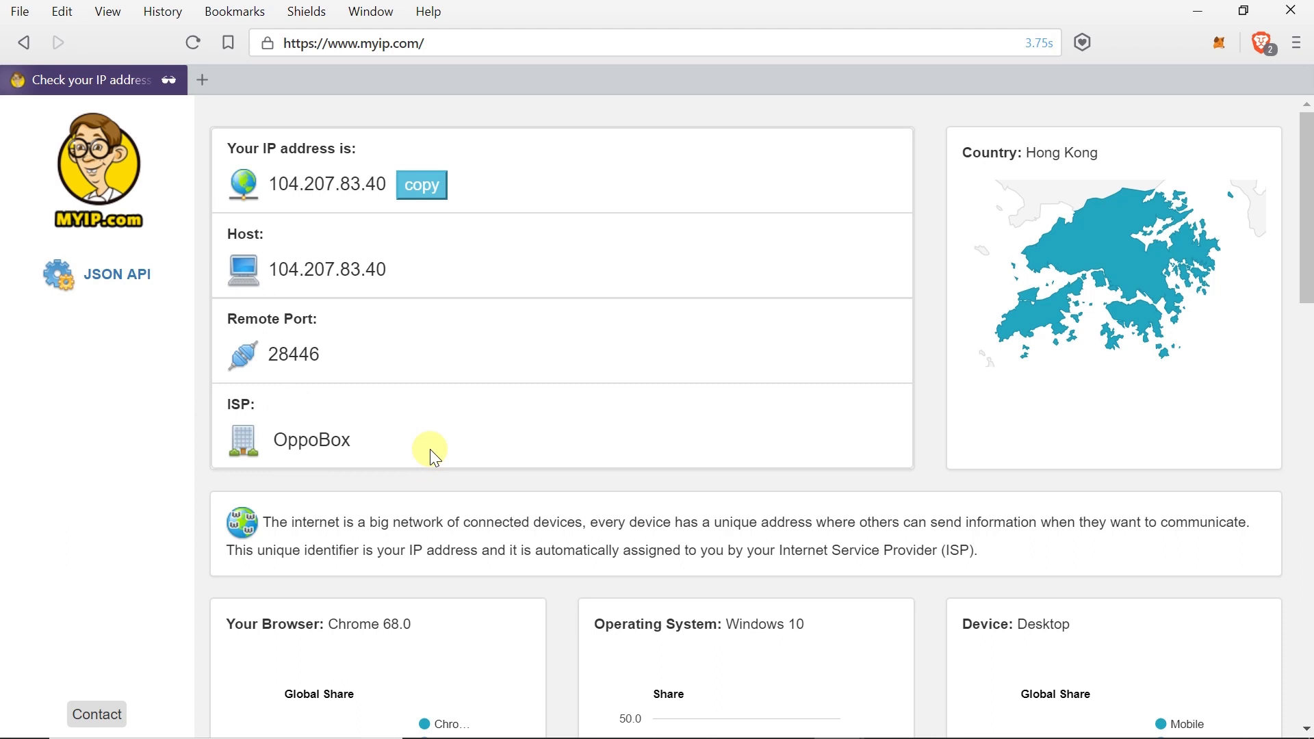
pyautogui.moveTo(1155, 477)
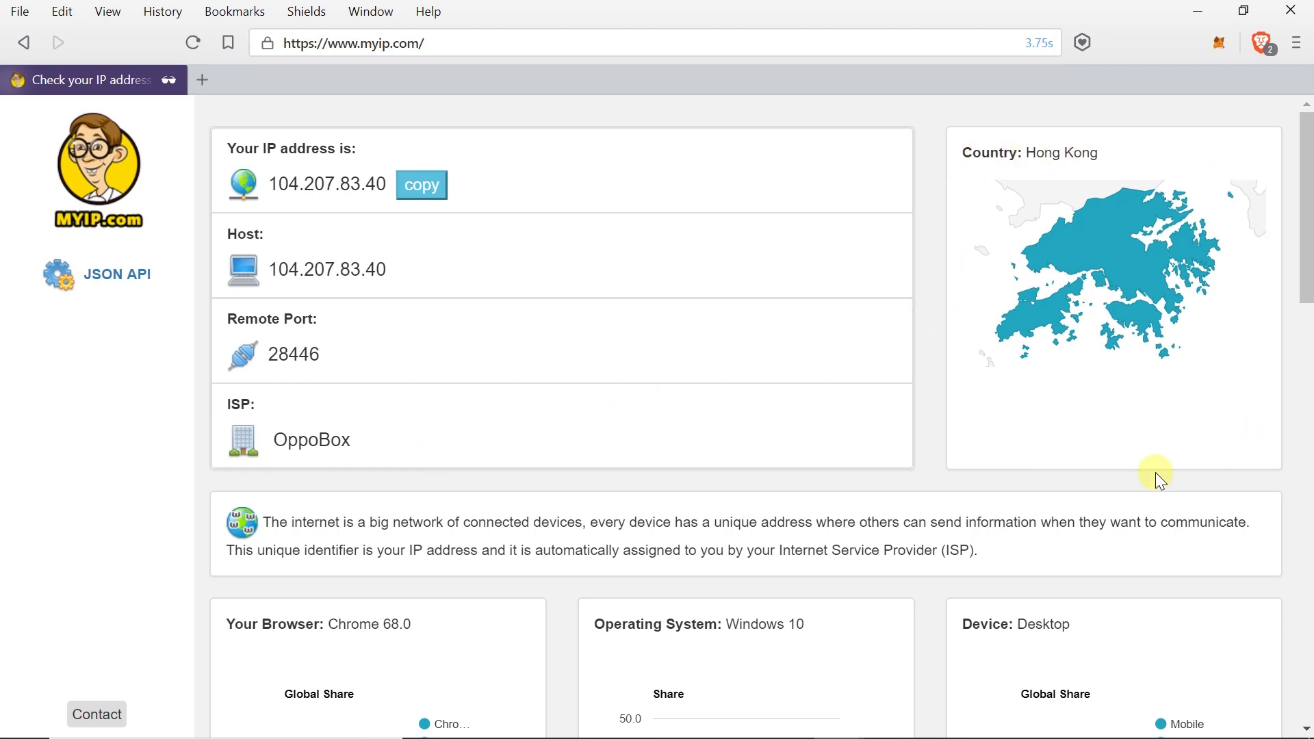
pyautogui.moveTo(953, 162)
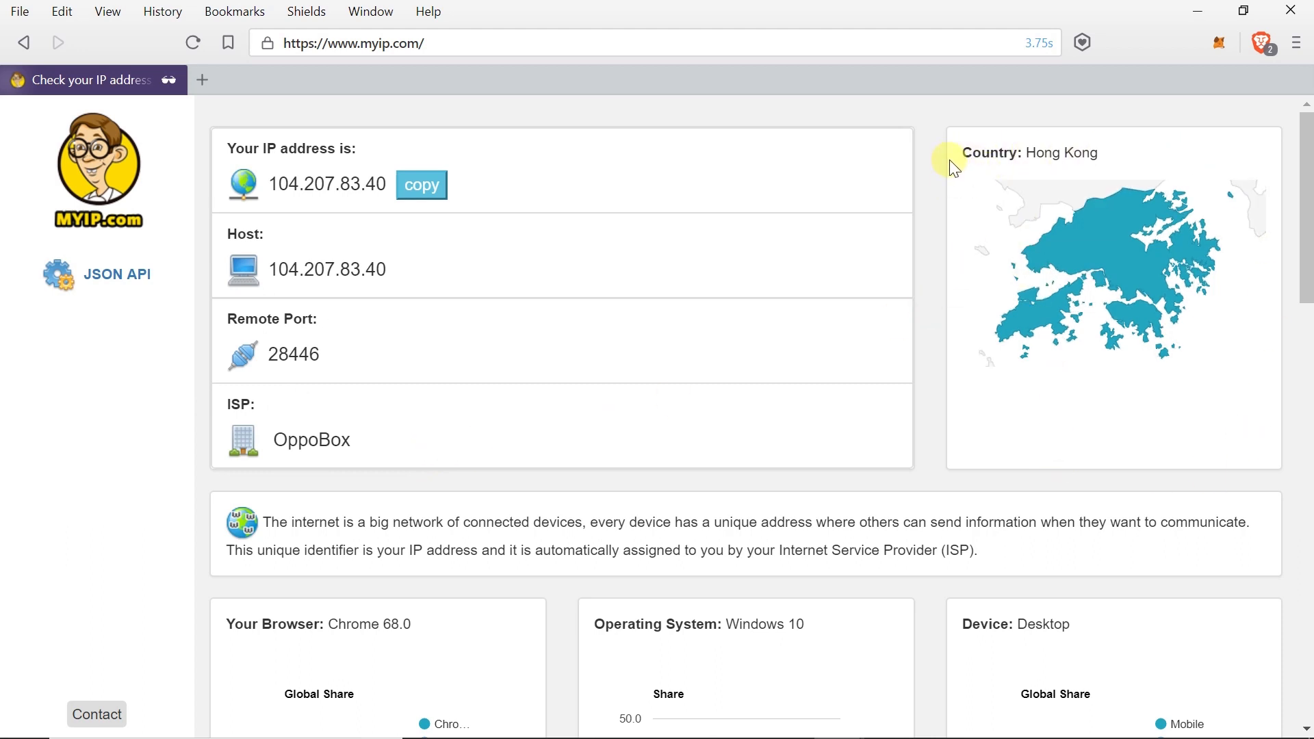
pyautogui.moveTo(953, 272)
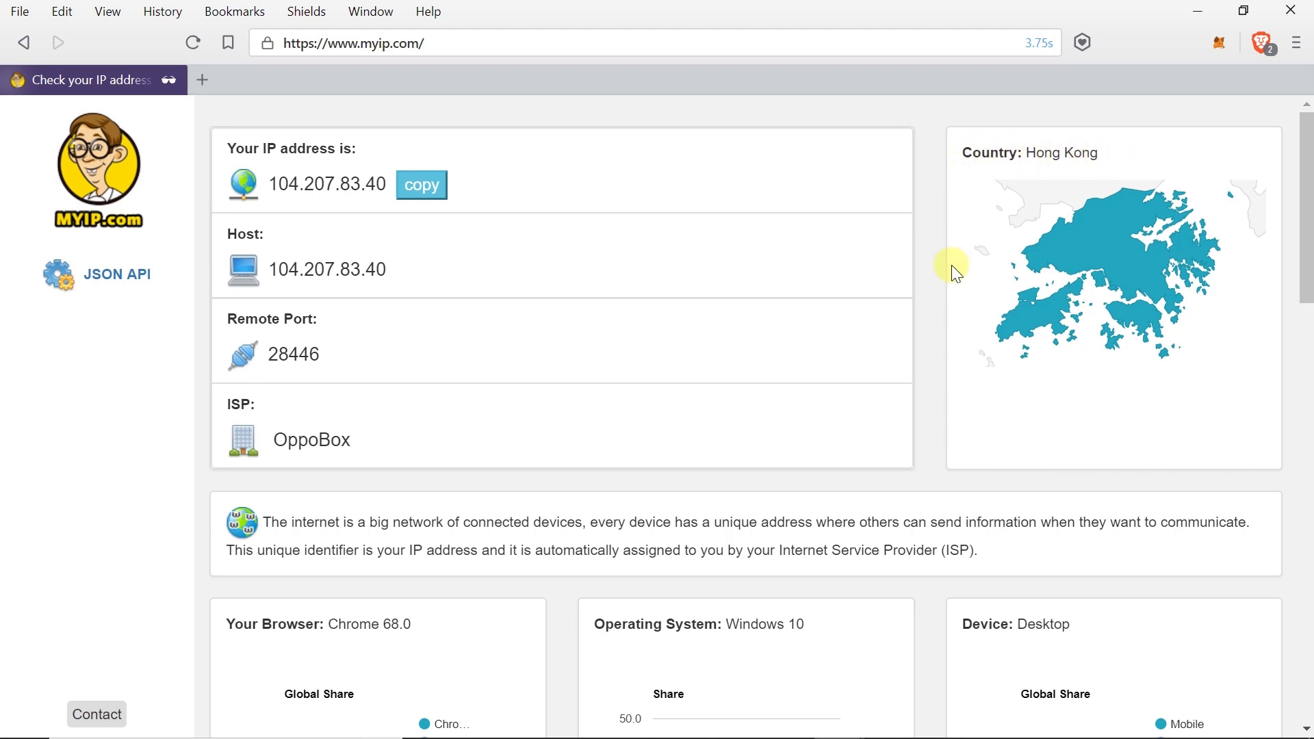
pyautogui.moveTo(1100, 249)
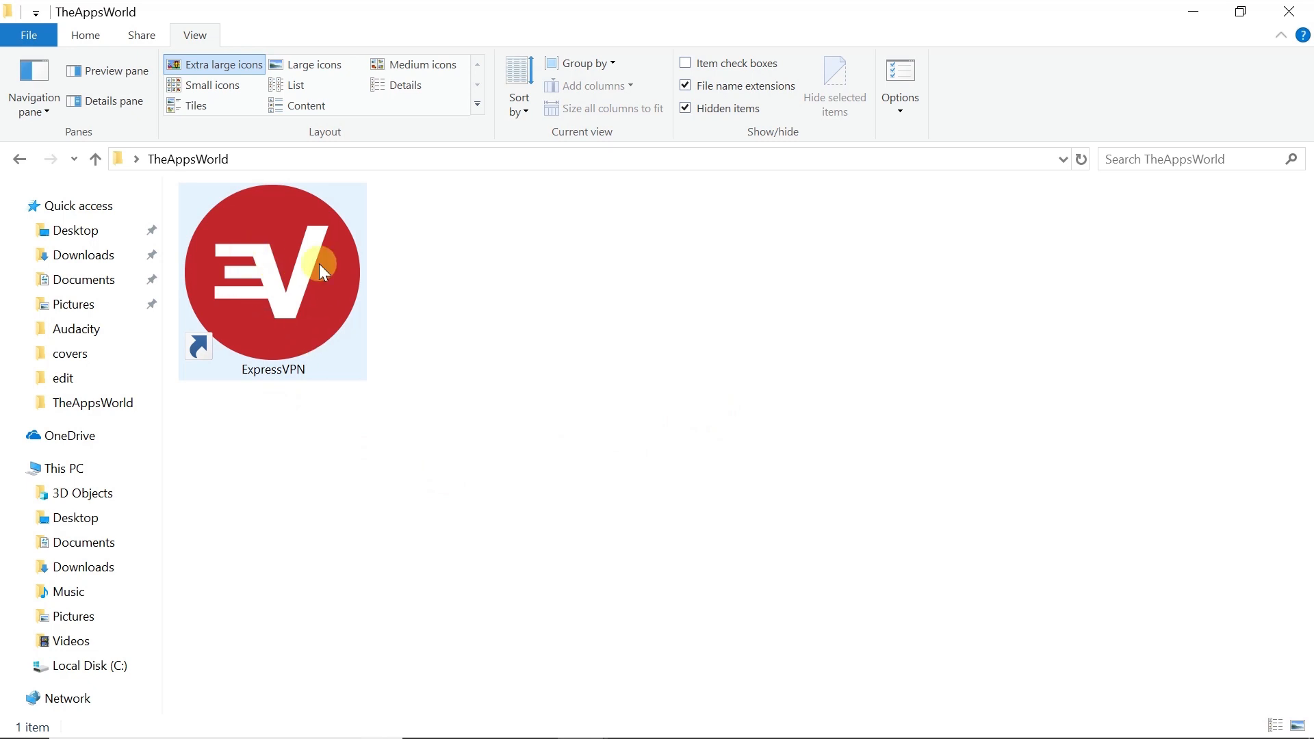
# Step: Launch ExpressVPN from its shortcut in the TheAppsWorld folder
pyautogui.click(840, 501)
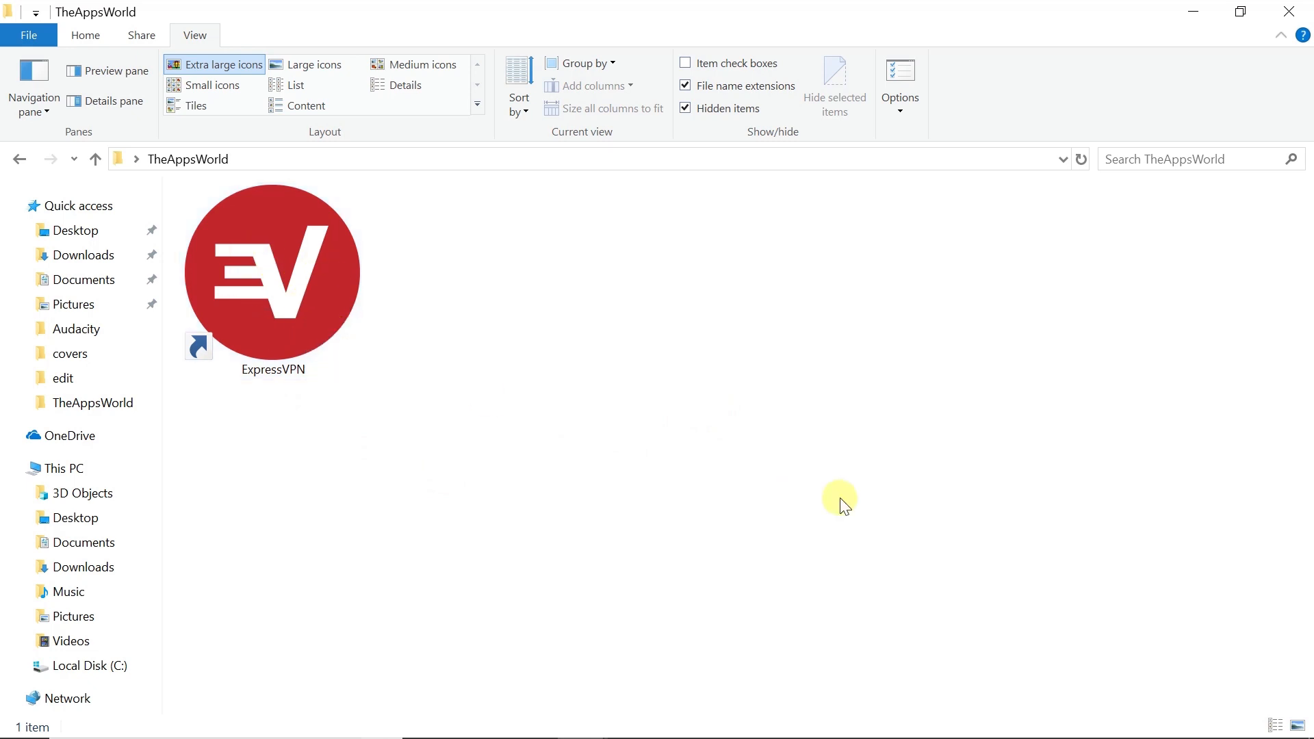
pyautogui.click(271, 276)
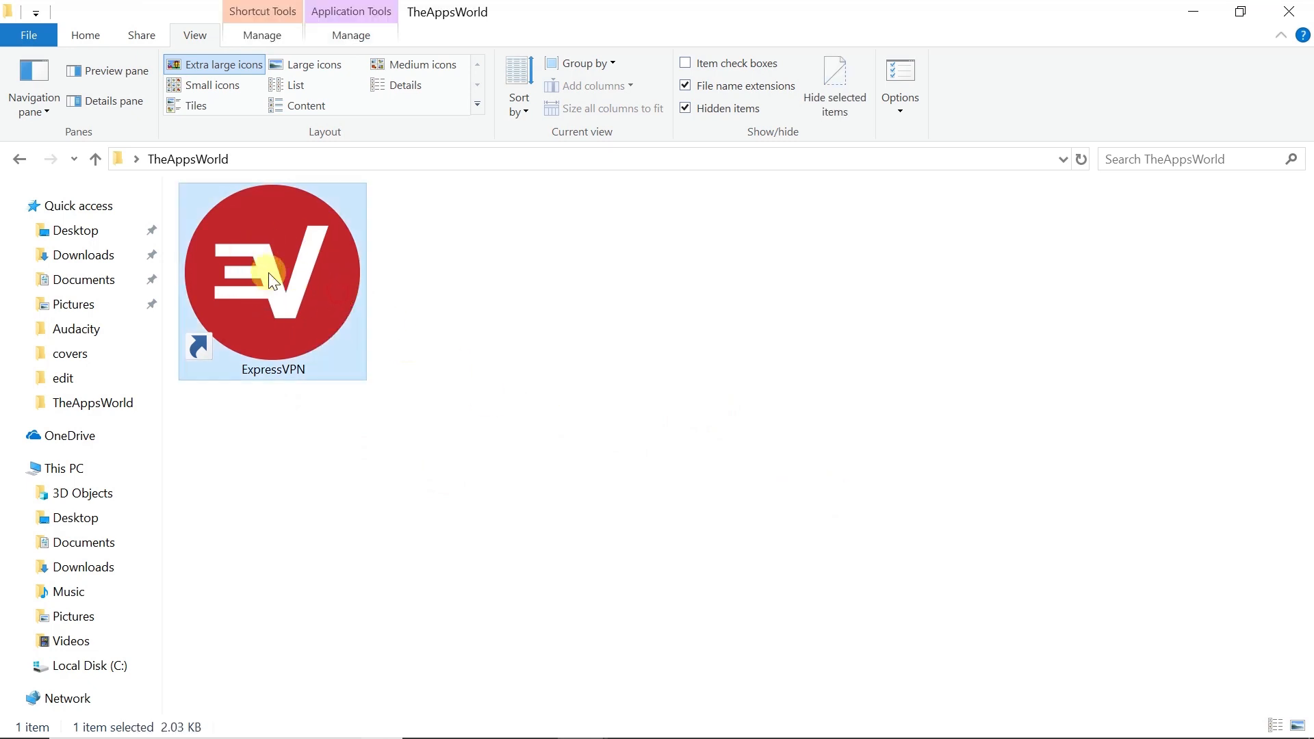
pyautogui.doubleClick(271, 277)
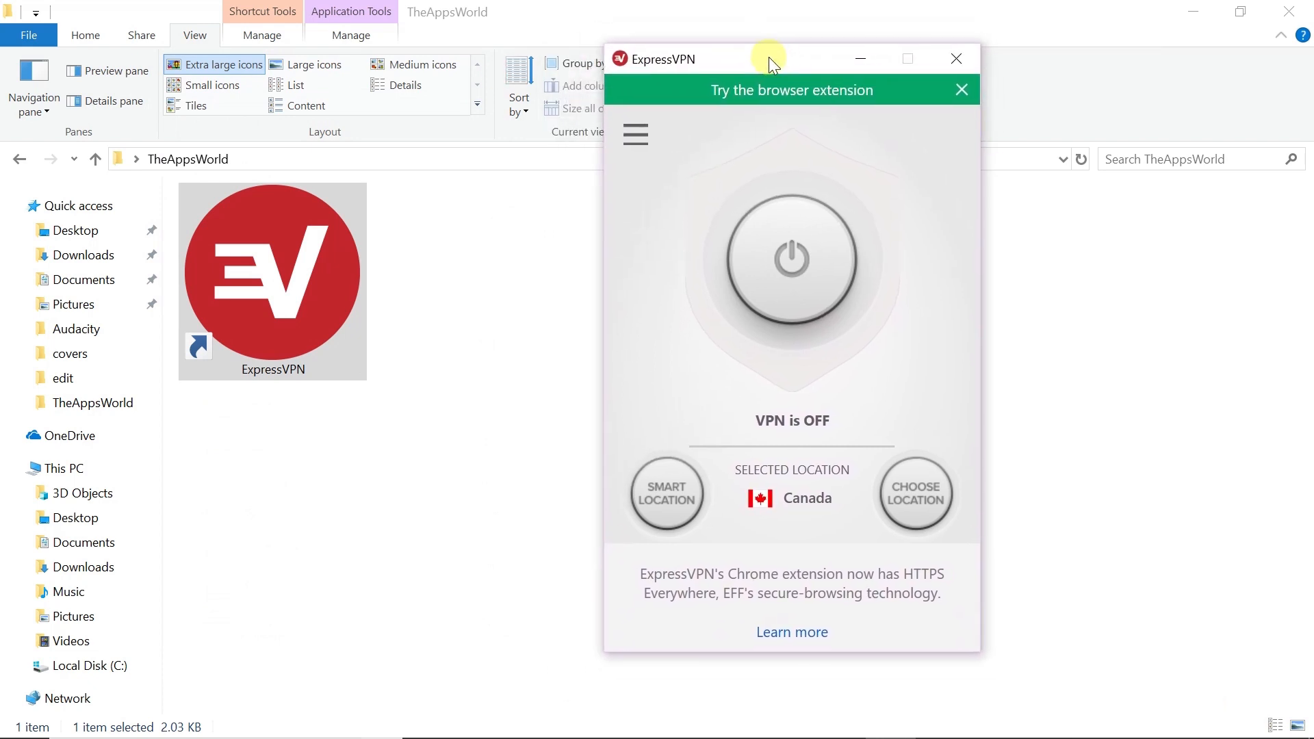
pyautogui.moveTo(868, 201)
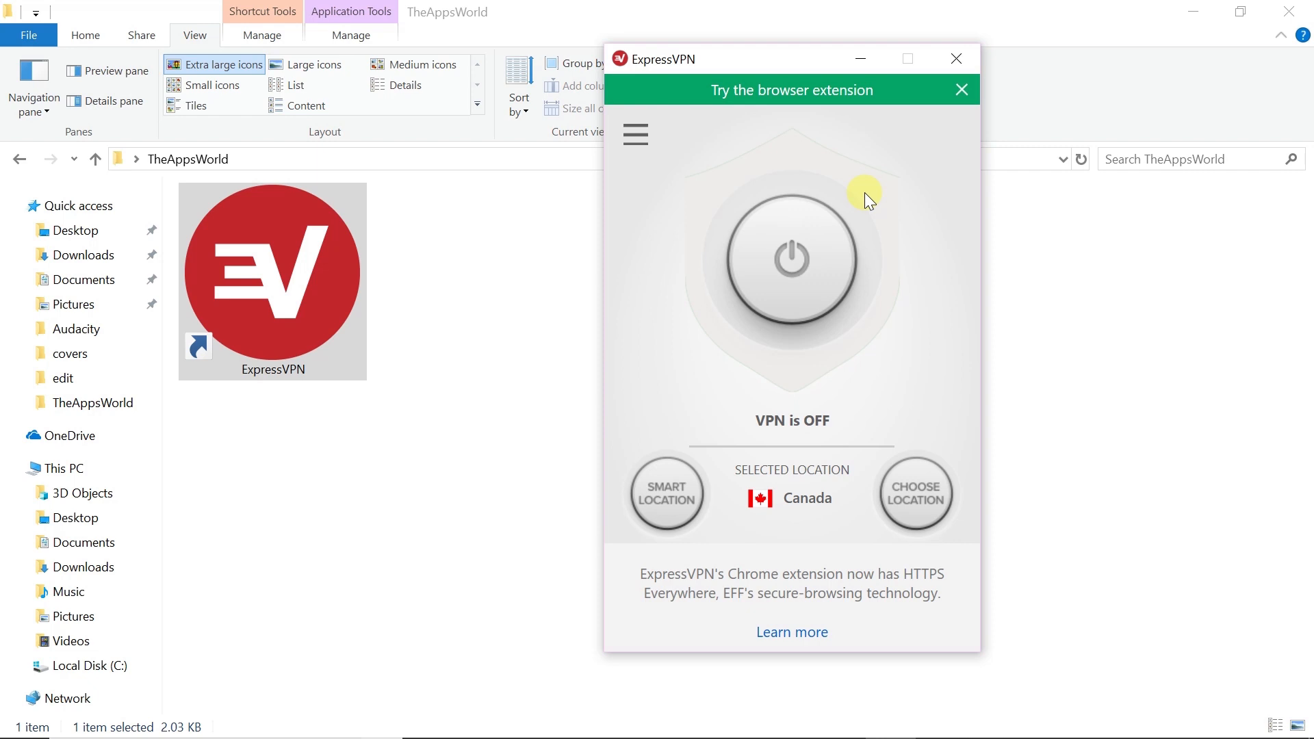
pyautogui.moveTo(895, 280)
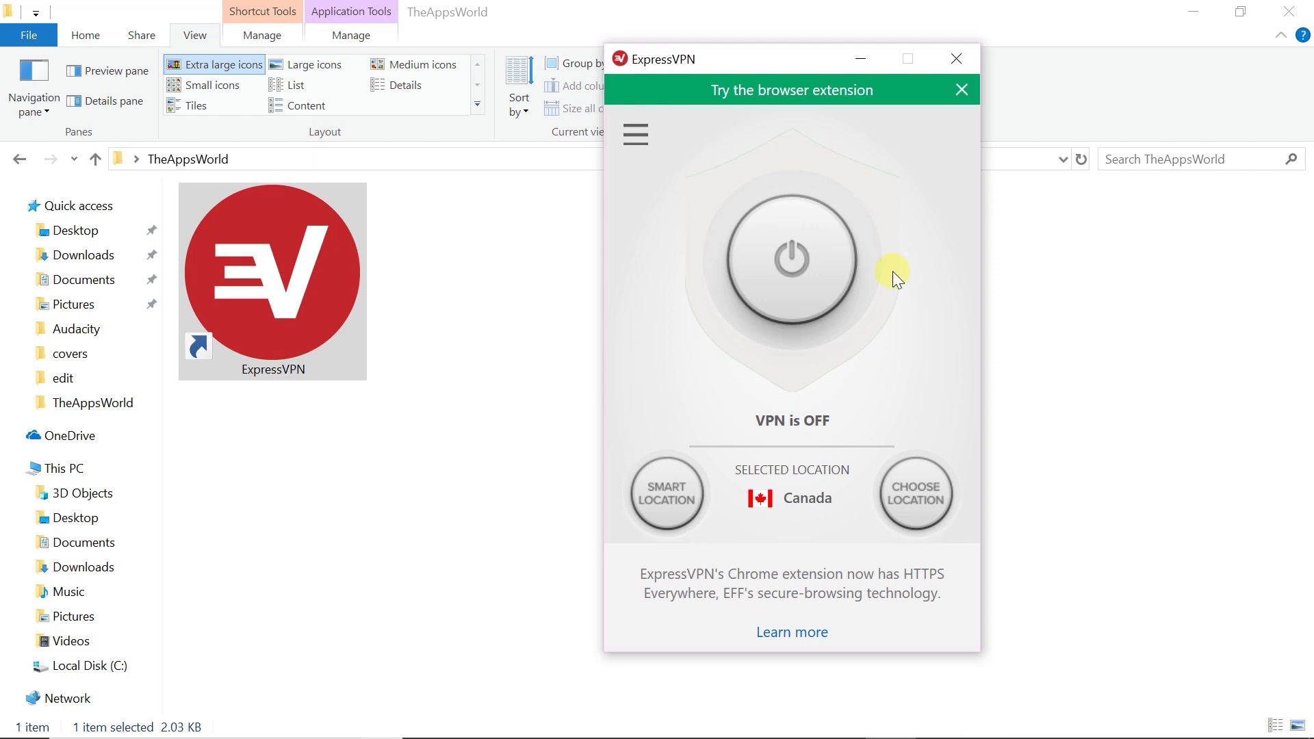
pyautogui.moveTo(954, 316)
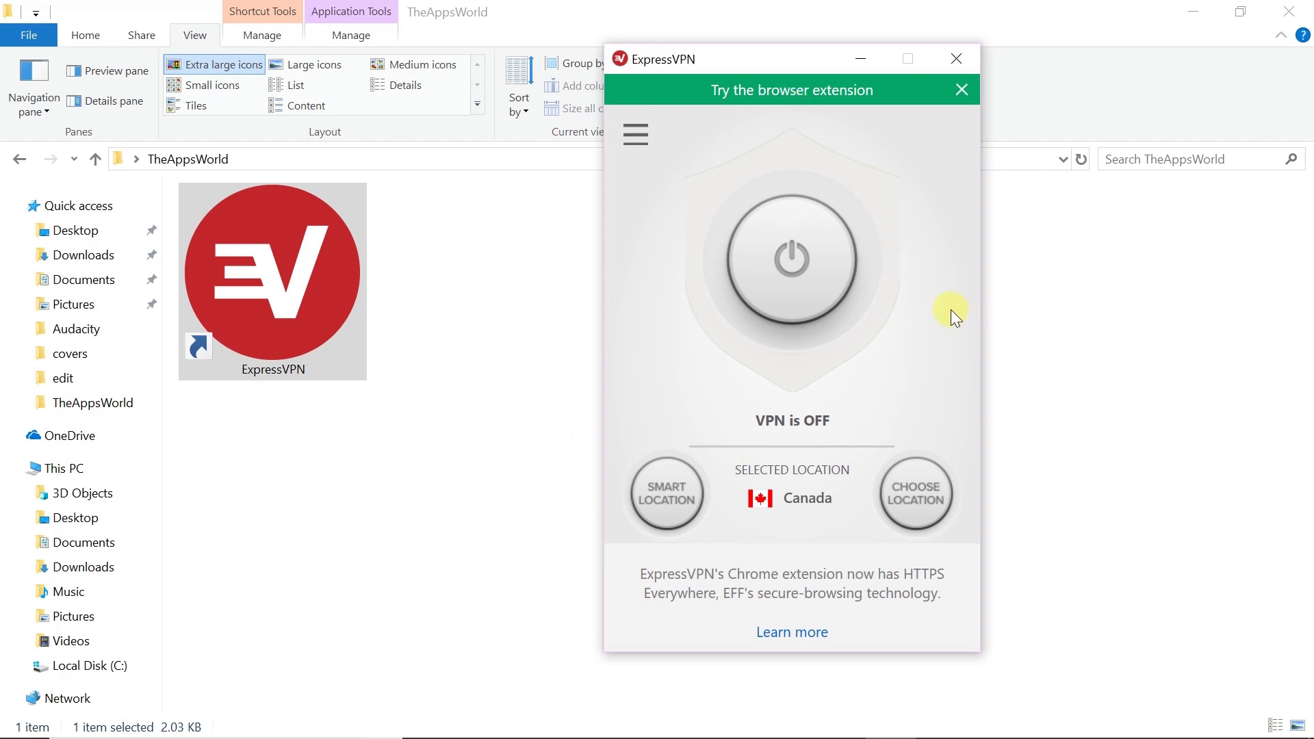
pyautogui.moveTo(914, 494)
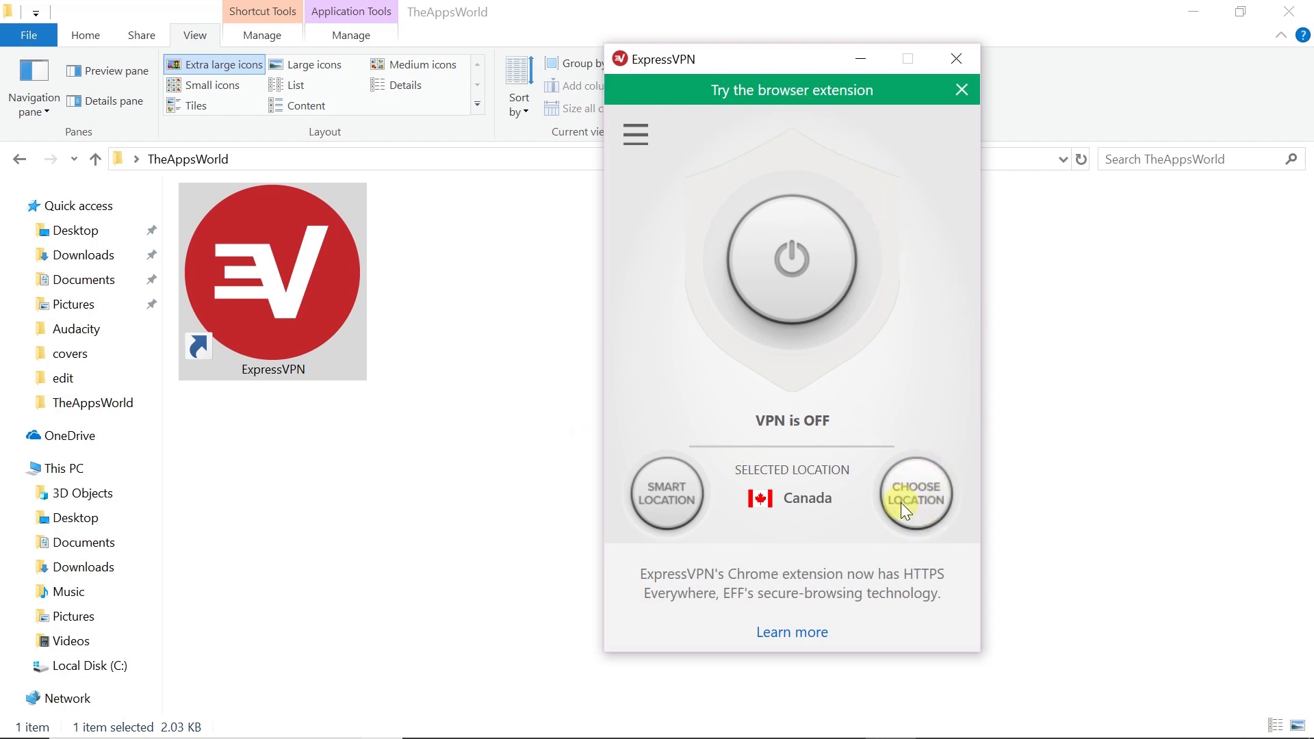
# Step: Browse the VPN locations list, view All regions and expand the Americas group
pyautogui.click(914, 494)
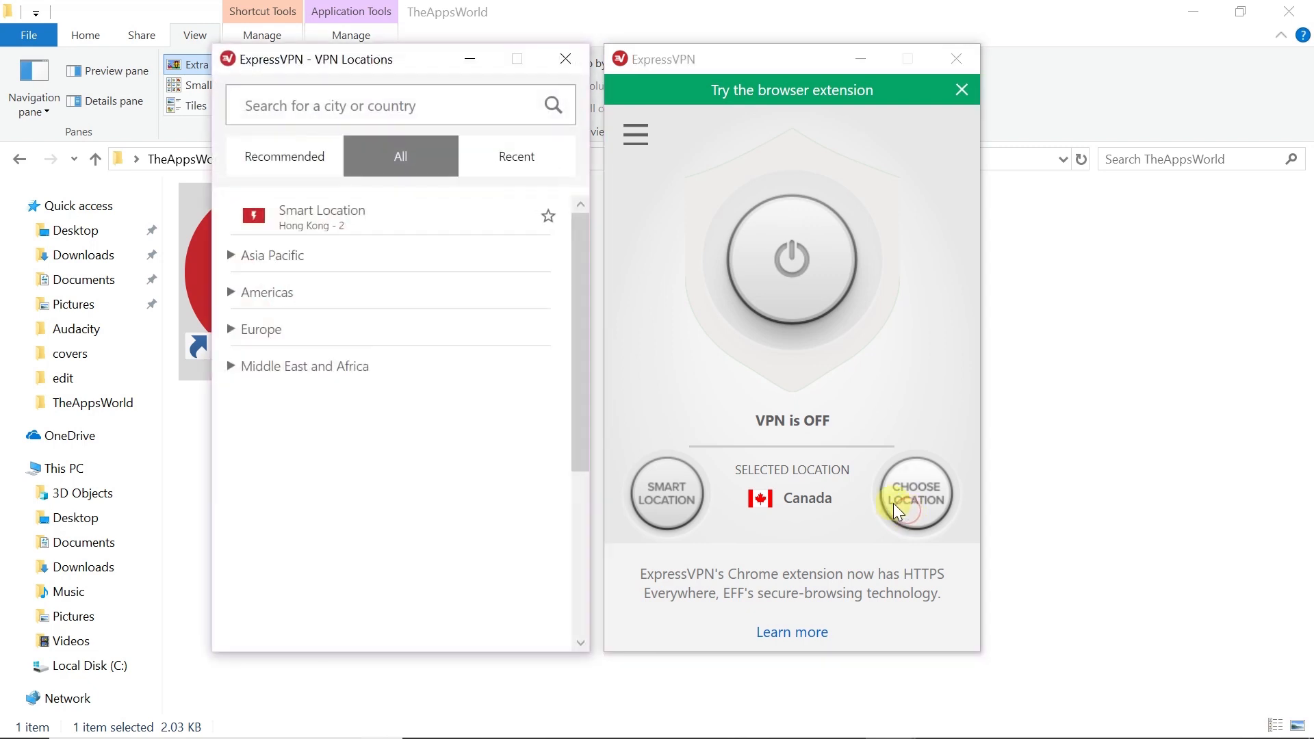
pyautogui.click(285, 156)
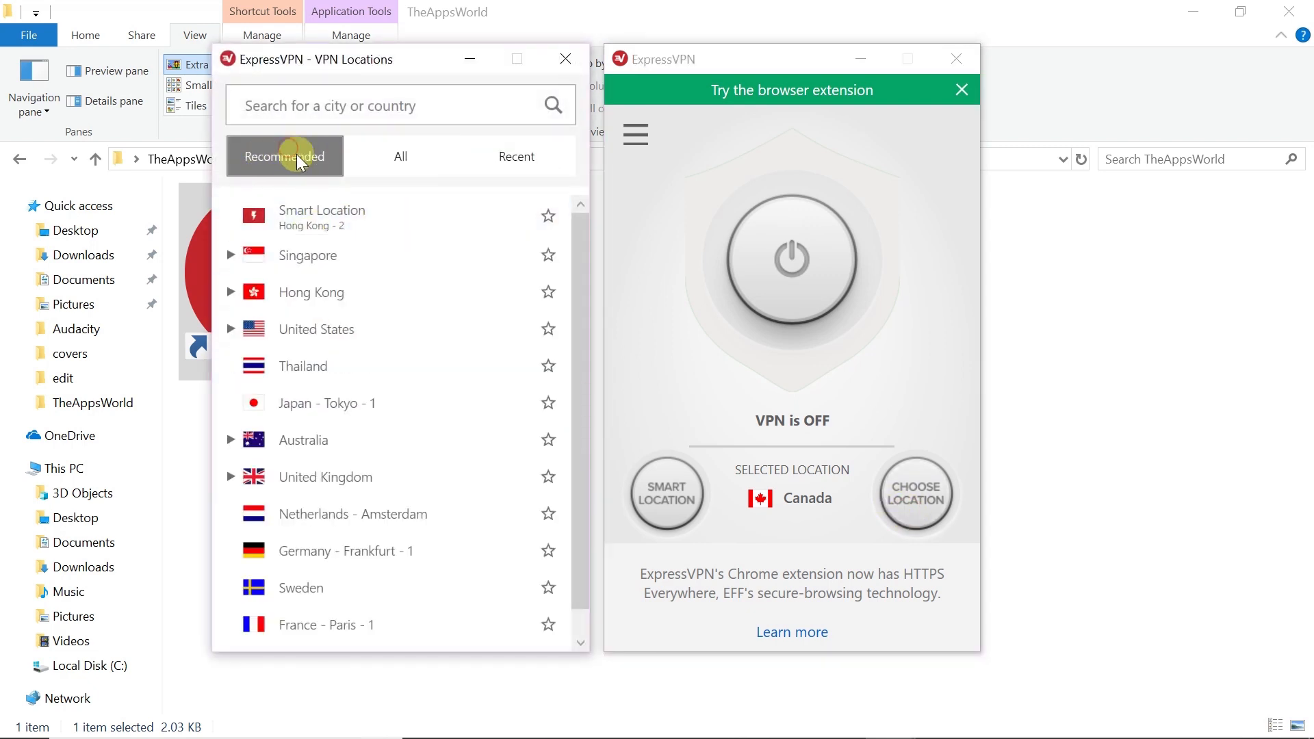
pyautogui.moveTo(433, 135)
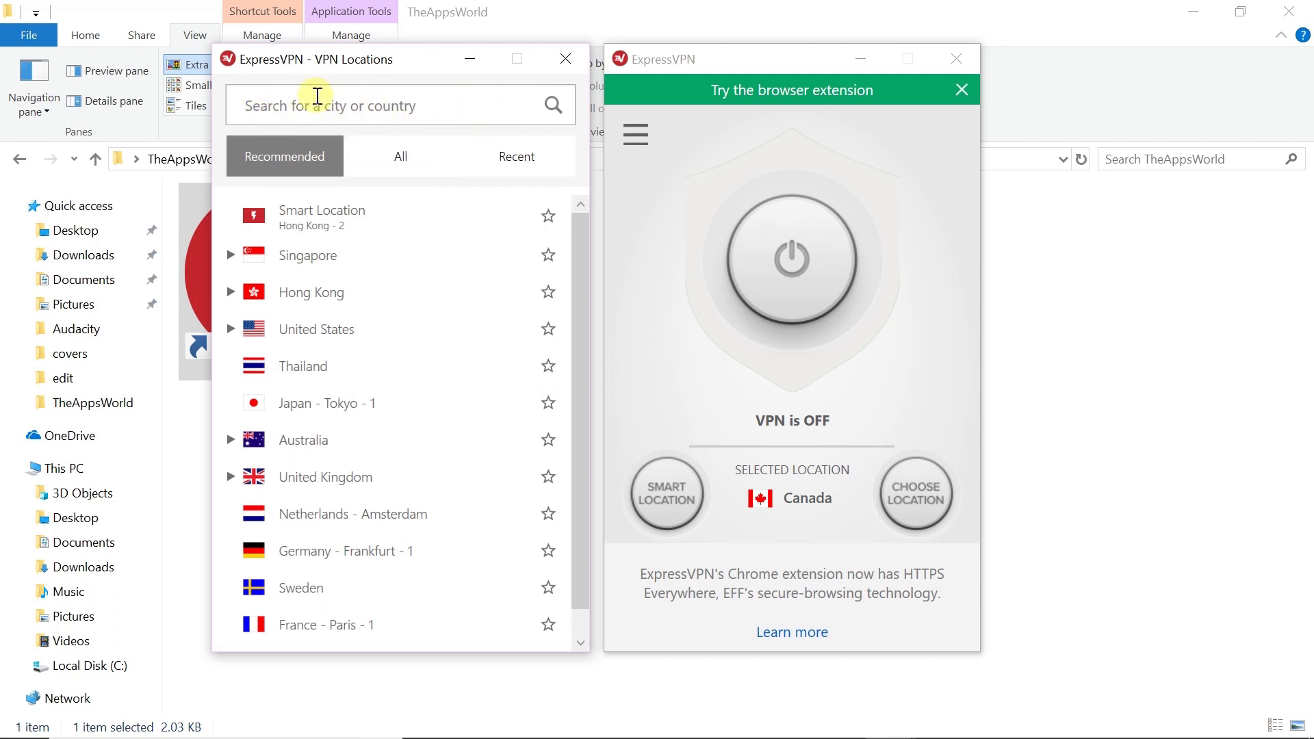
pyautogui.moveTo(226, 90)
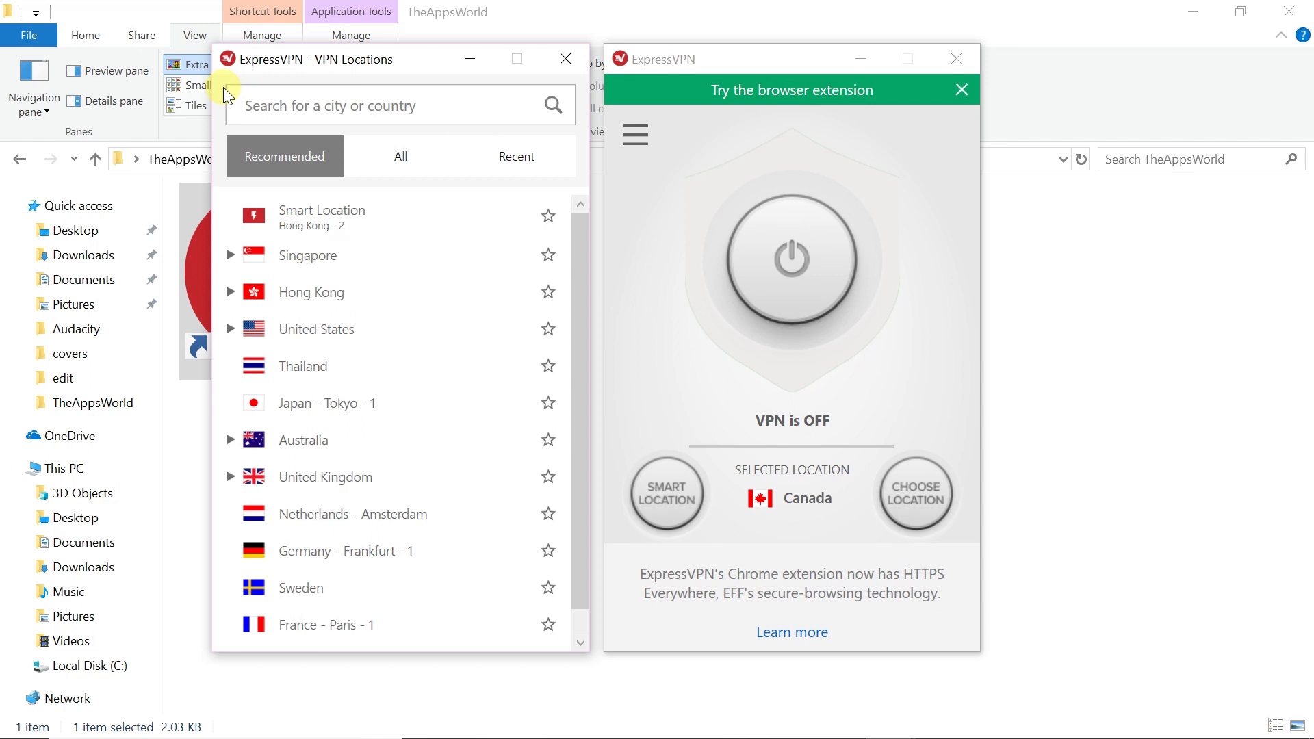
pyautogui.moveTo(358, 122)
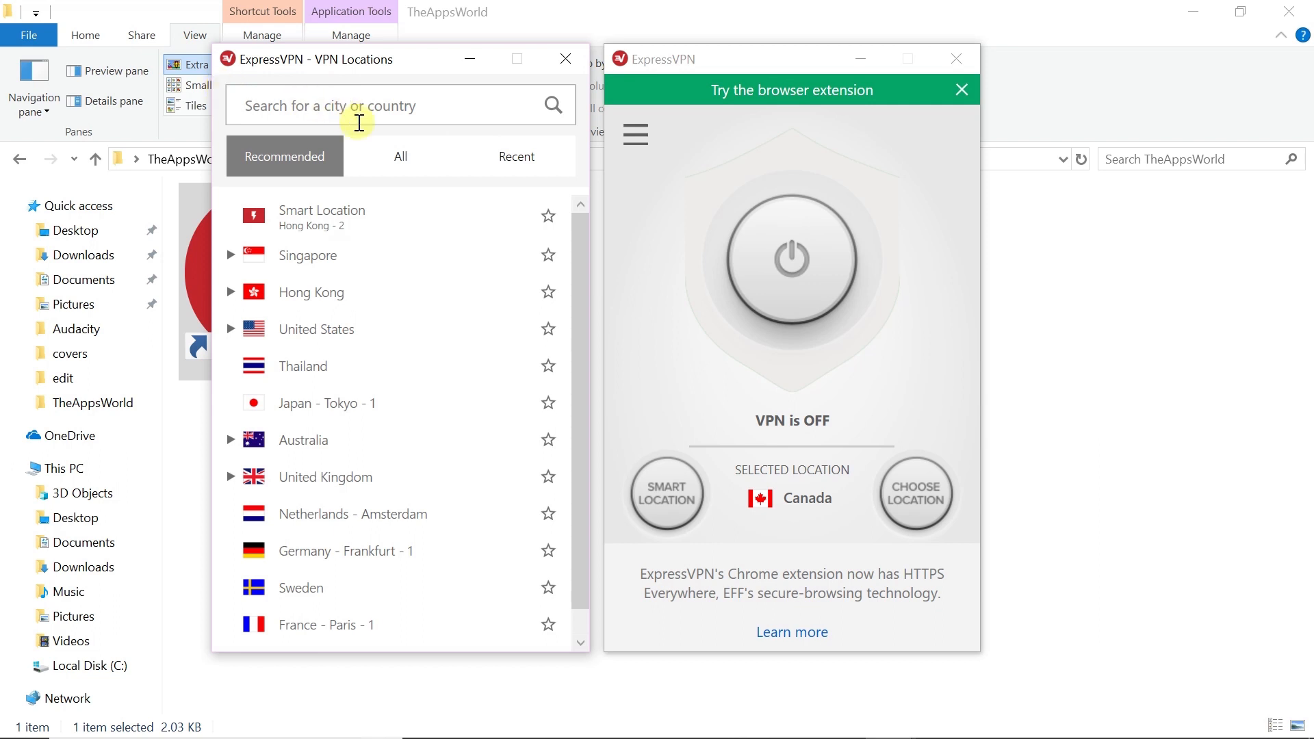
pyautogui.click(401, 156)
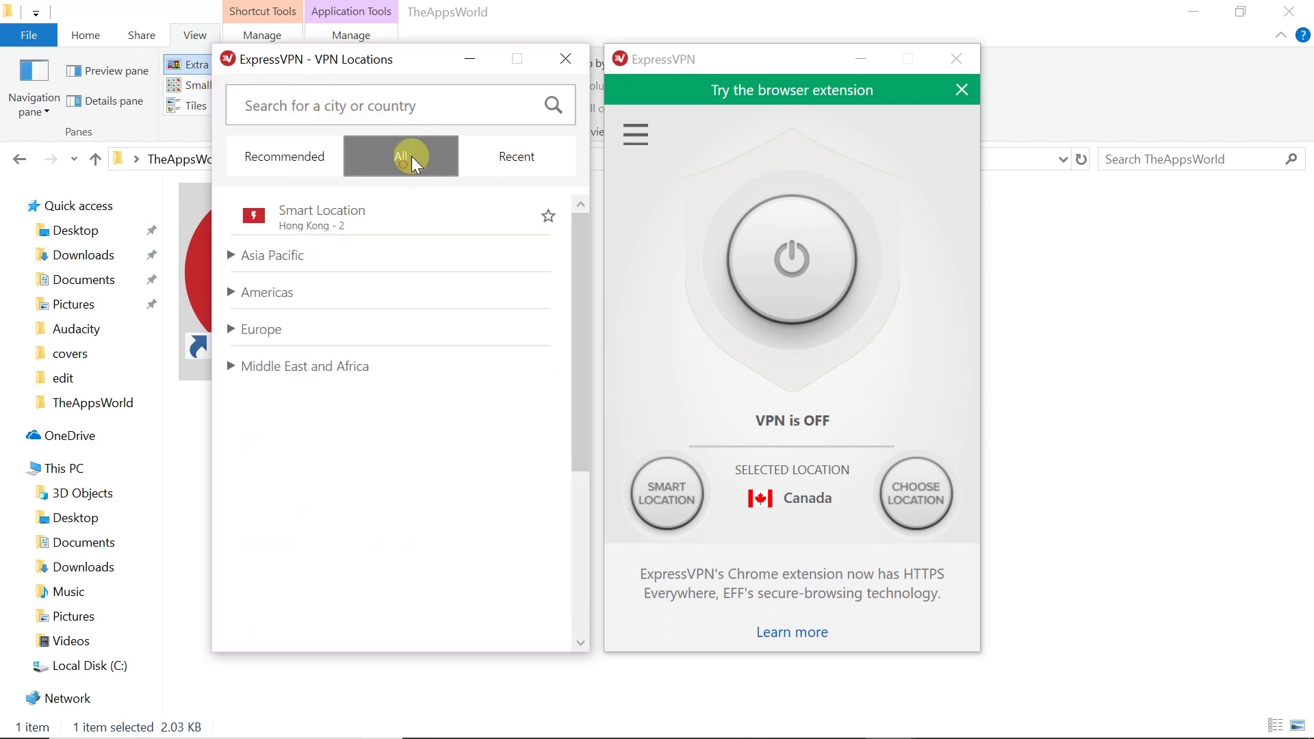
pyautogui.click(274, 255)
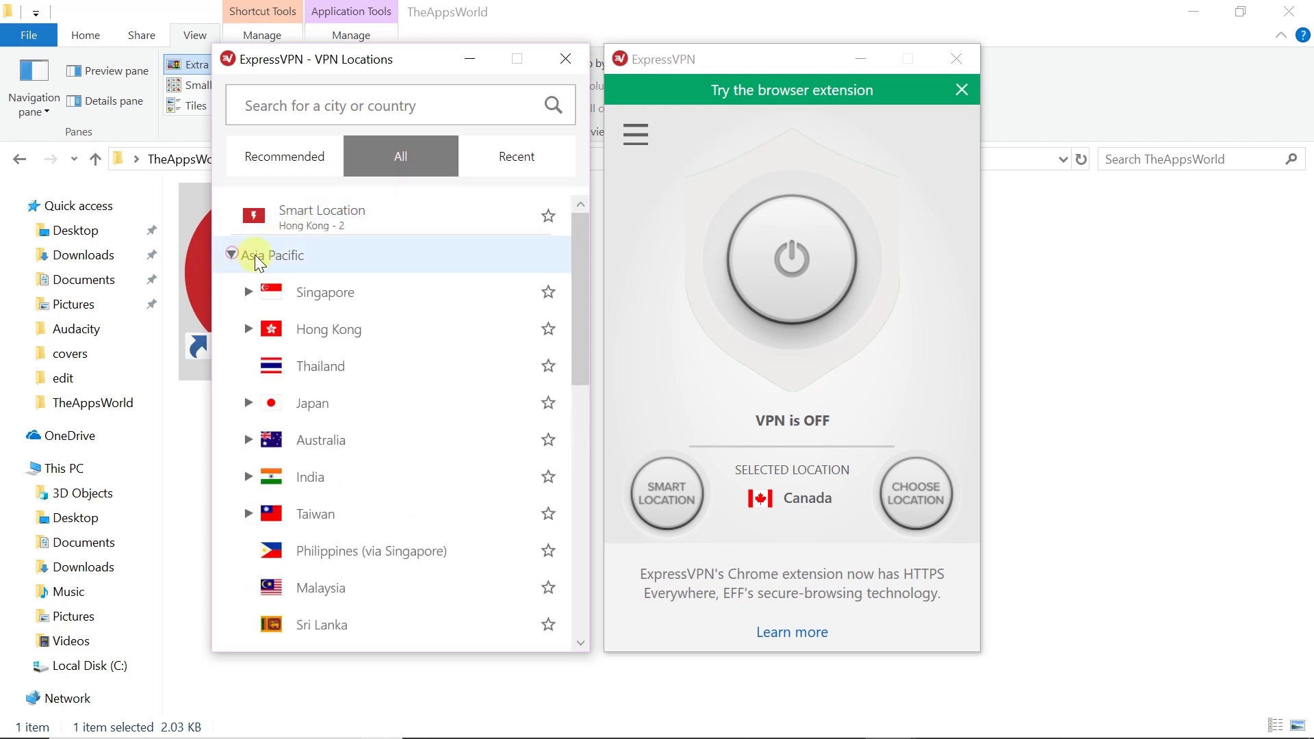
pyautogui.click(232, 254)
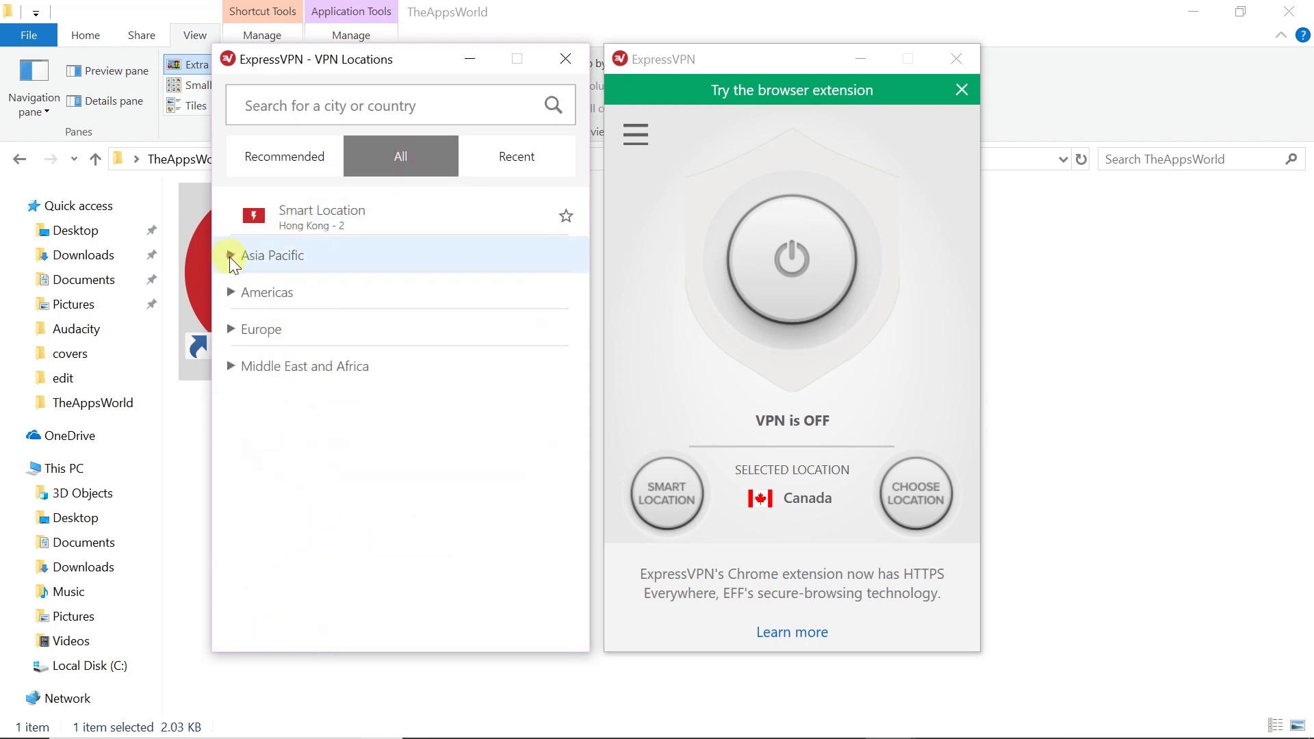
pyautogui.click(267, 292)
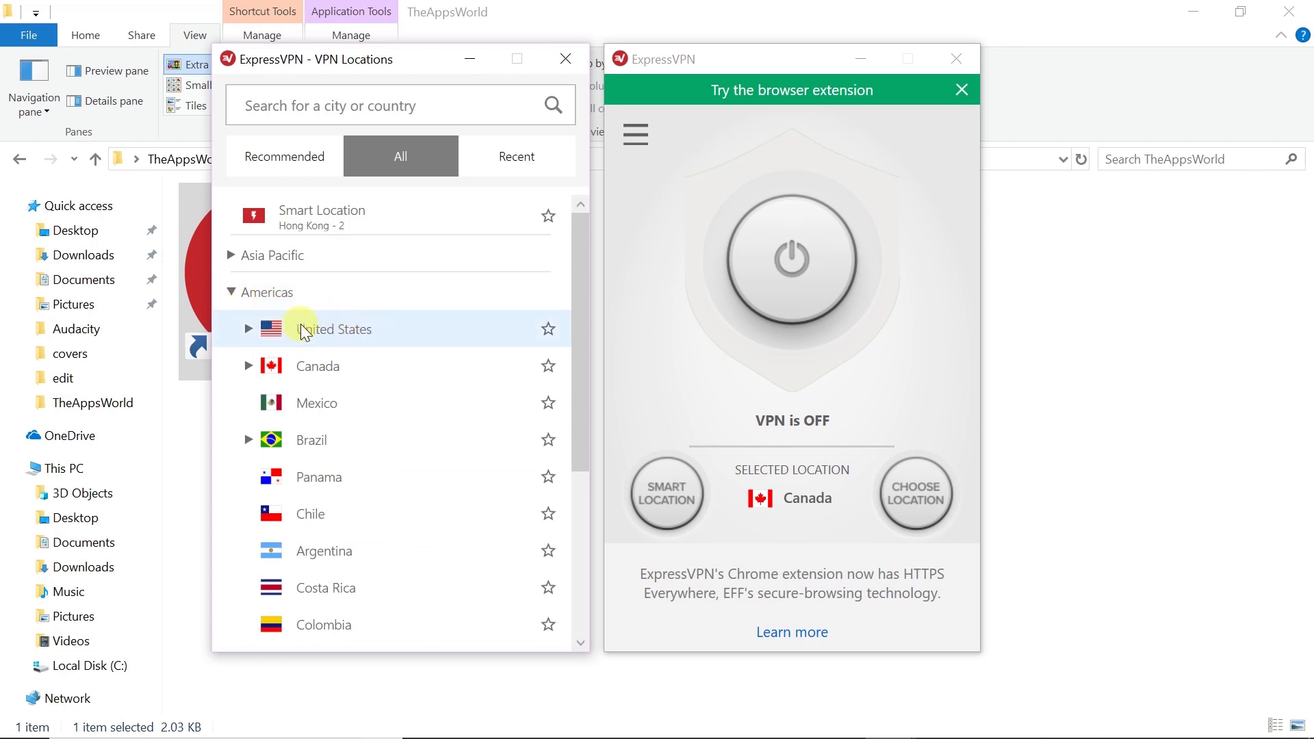
# Step: Select United States as the VPN location instead of Canada
pyautogui.click(334, 328)
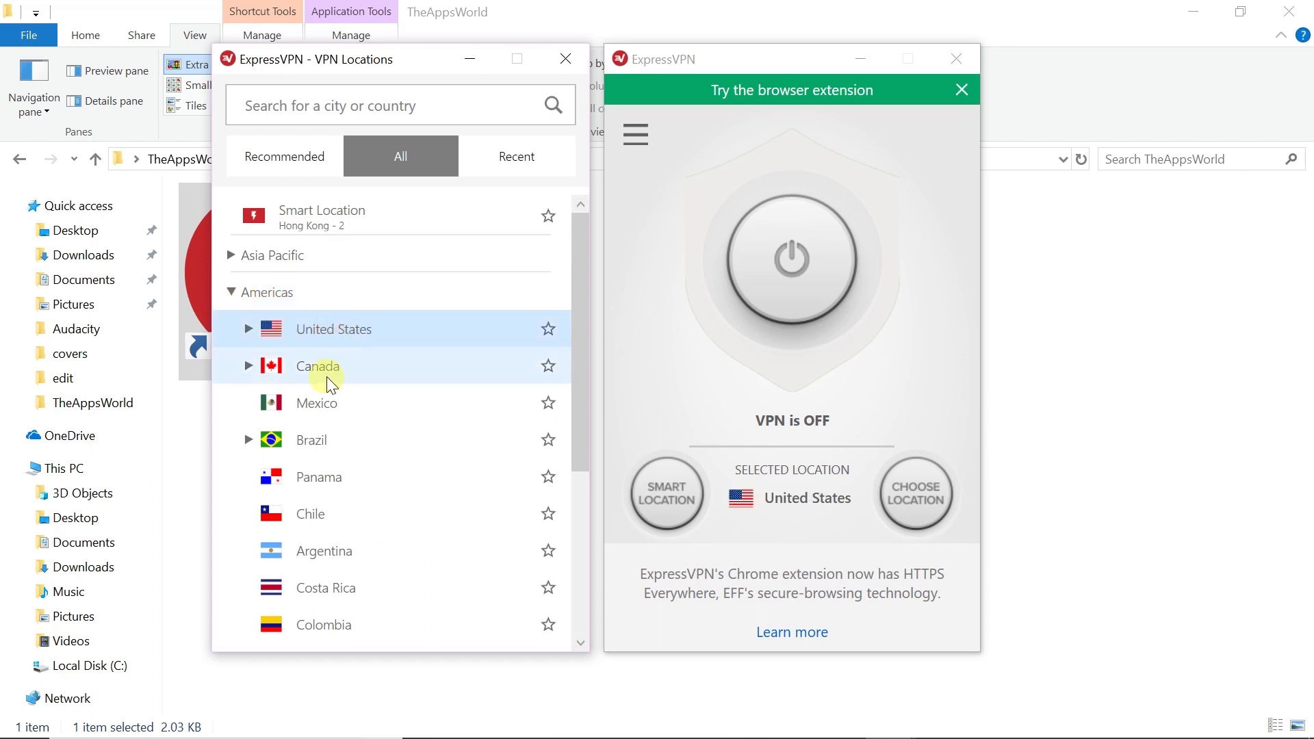
pyautogui.click(316, 366)
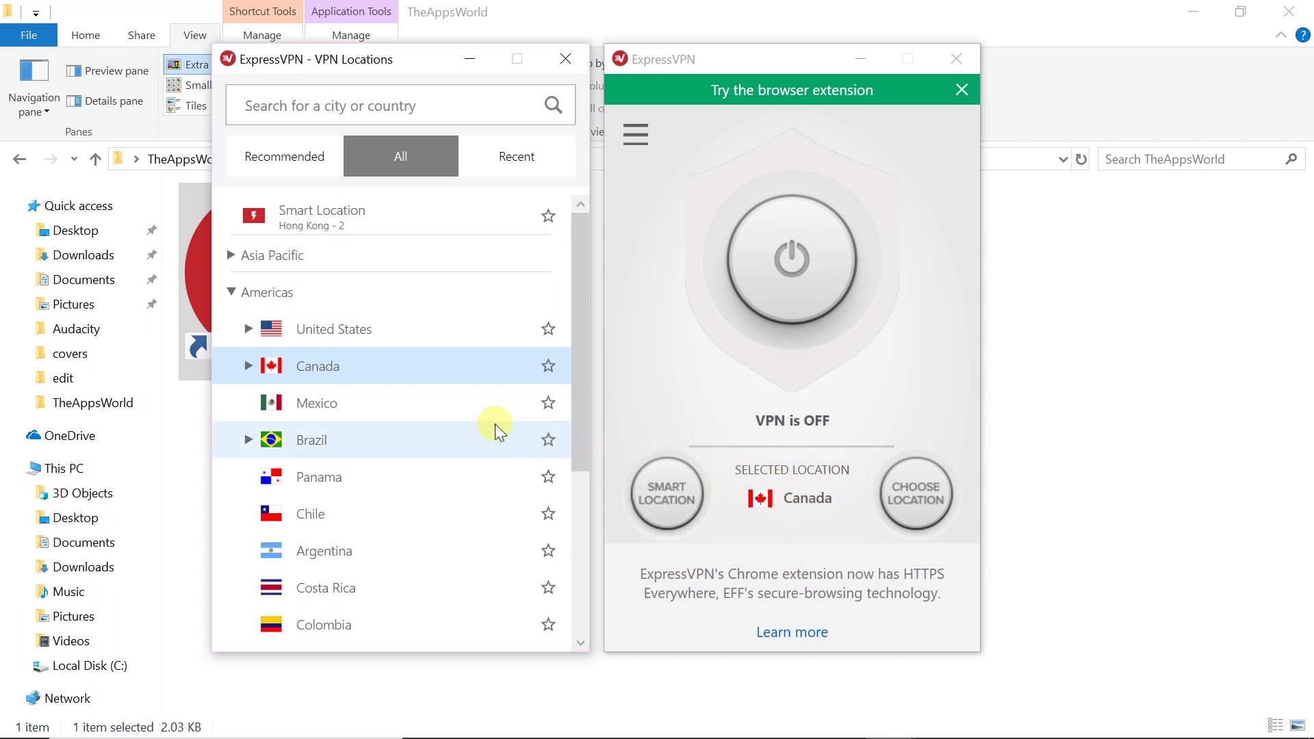
pyautogui.click(332, 329)
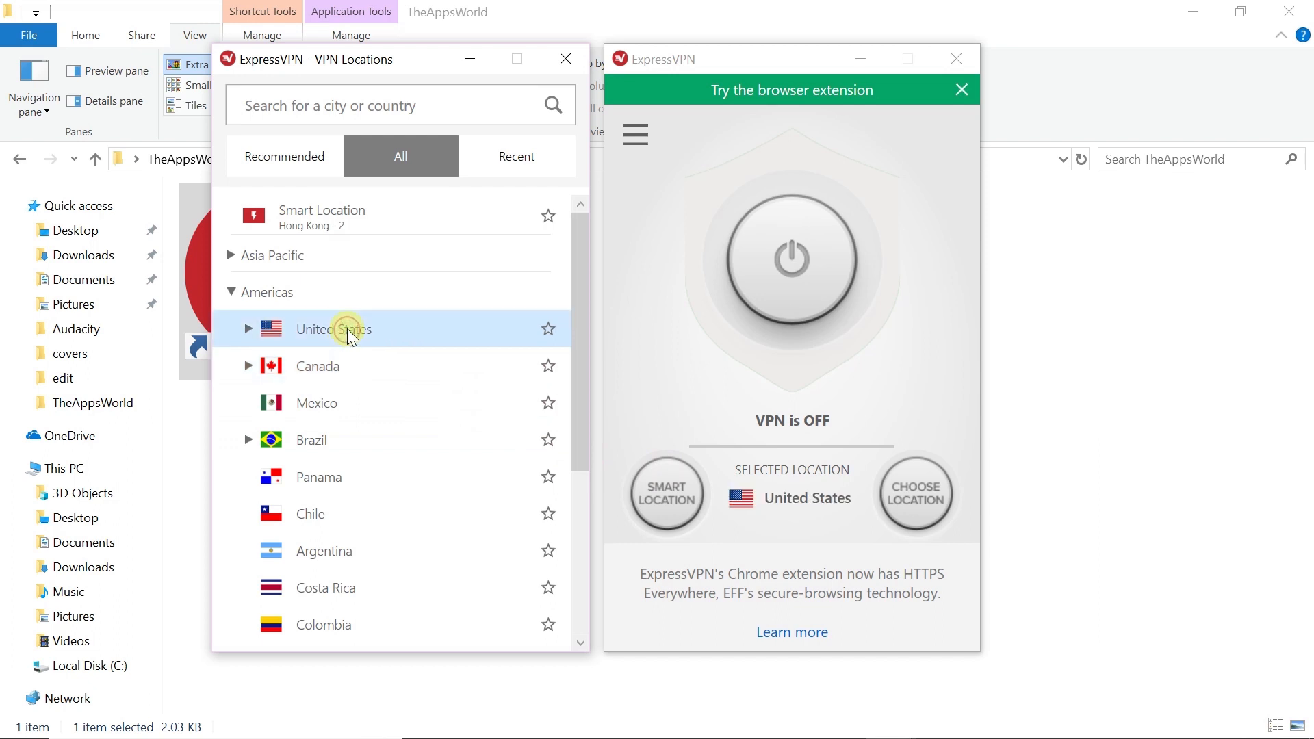
pyautogui.moveTo(658, 349)
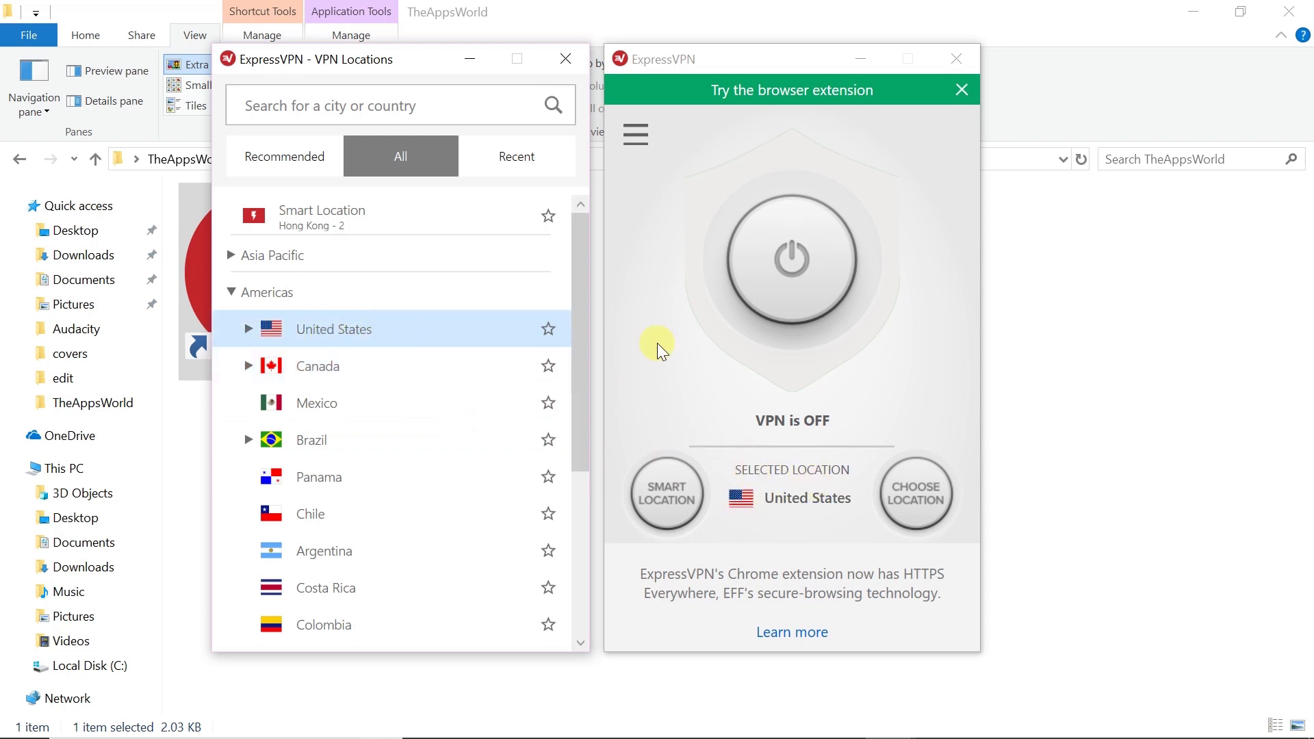
# Step: Connect the VPN, reaching status VPN is ON at USA, Los Angeles - 1
pyautogui.click(564, 58)
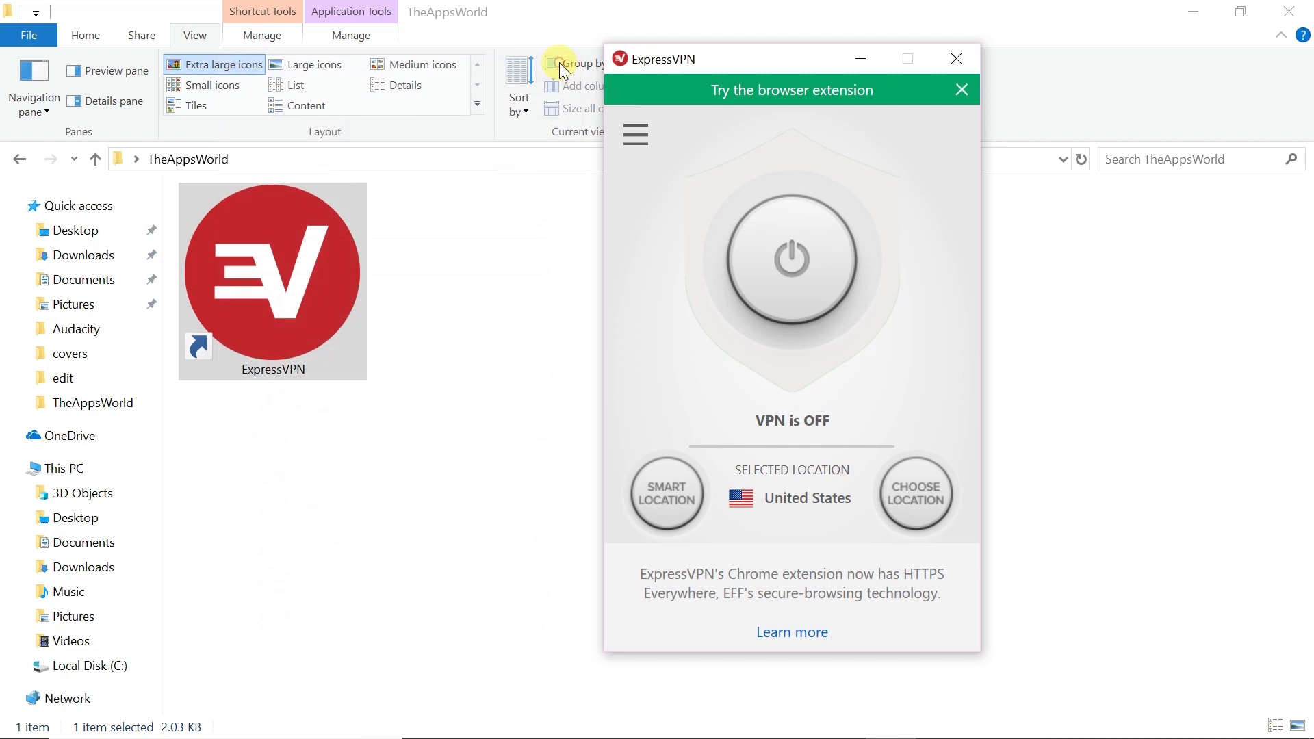
pyautogui.moveTo(713, 352)
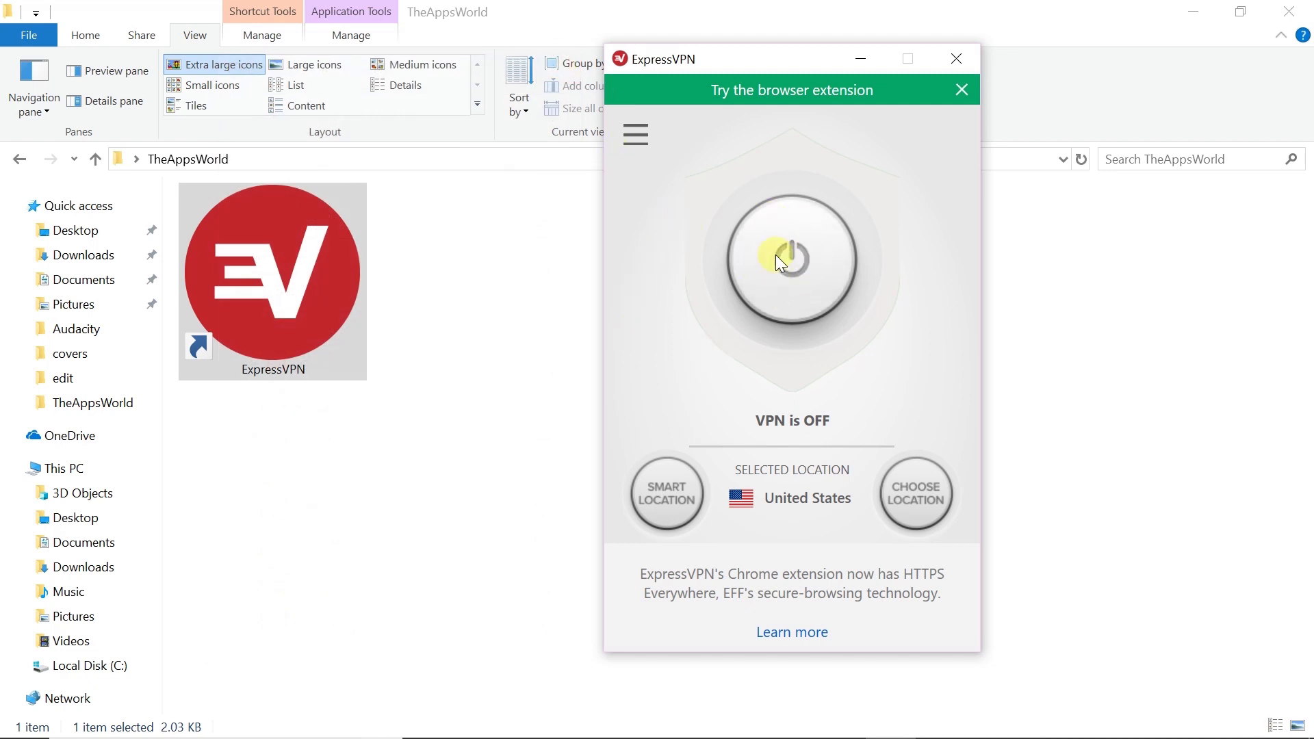
pyautogui.click(790, 257)
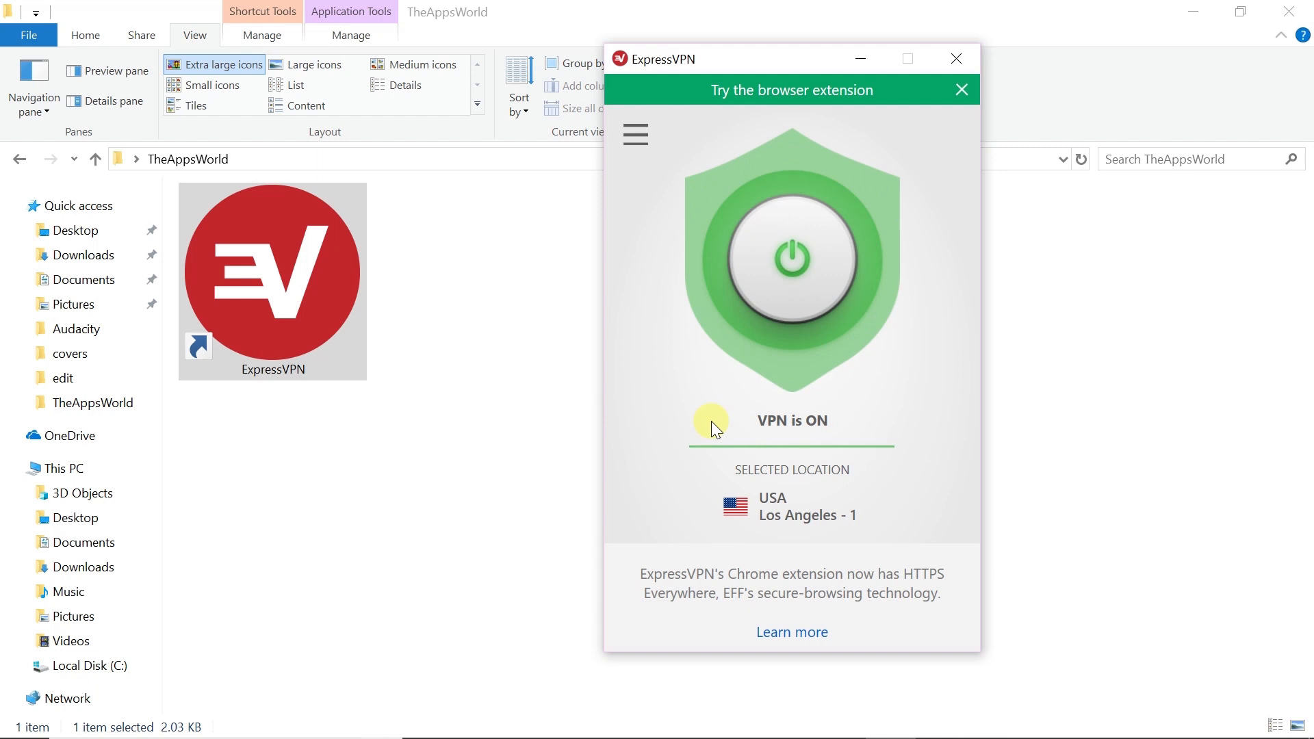
pyautogui.moveTo(749, 440)
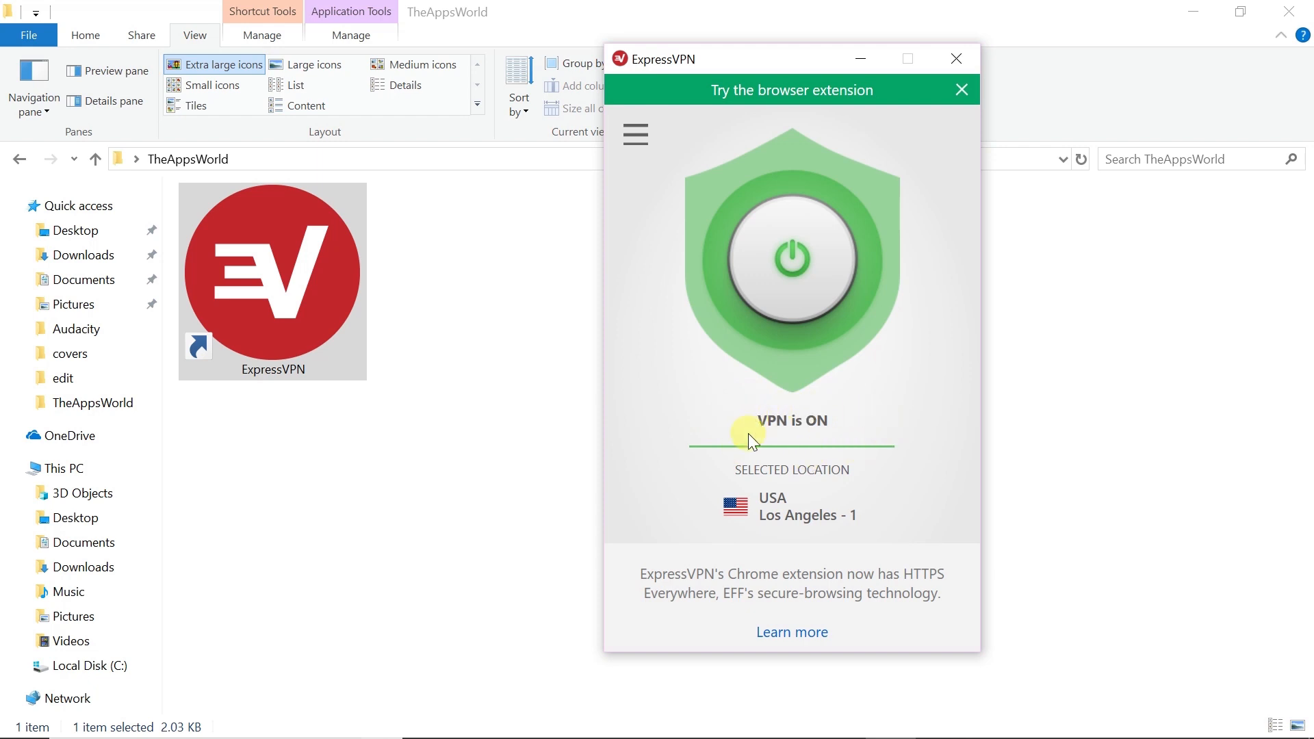
pyautogui.moveTo(819, 442)
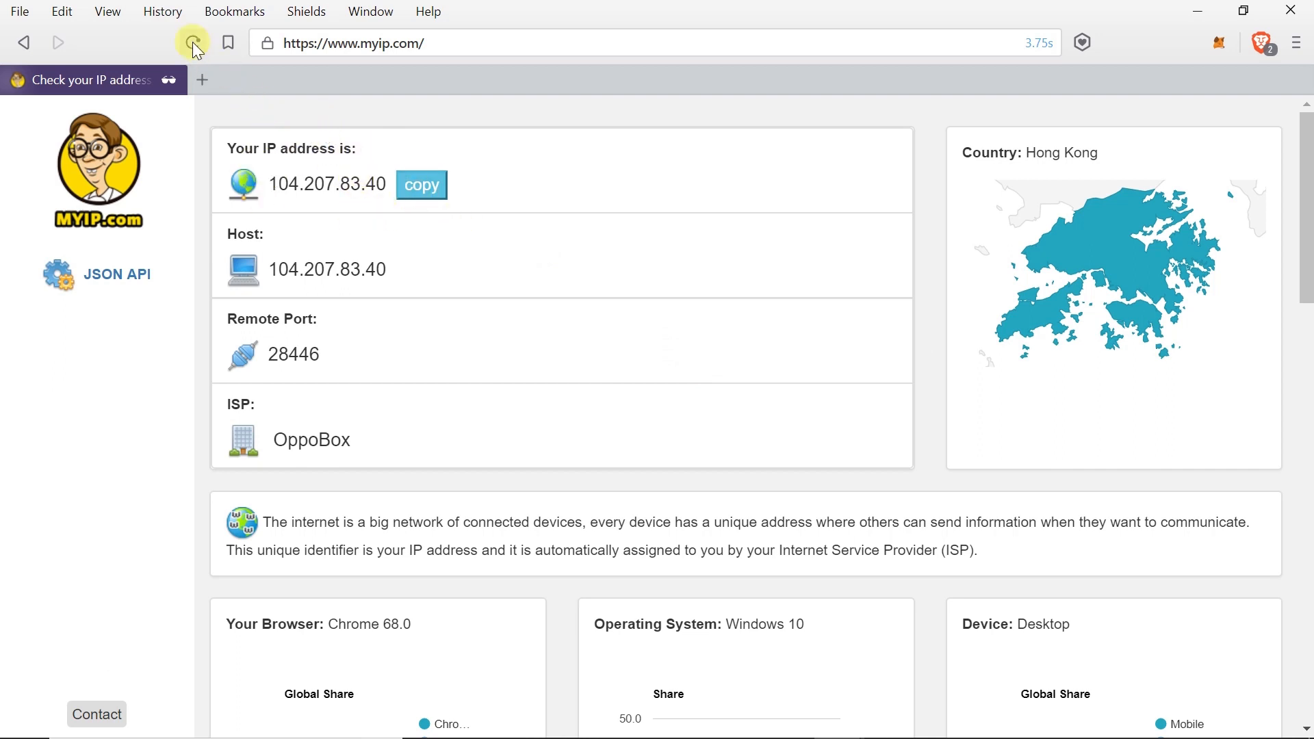
# Step: Reload myip.com so it reports IP 45.56.150.183, Web2Objects LLC, United States
pyautogui.click(192, 43)
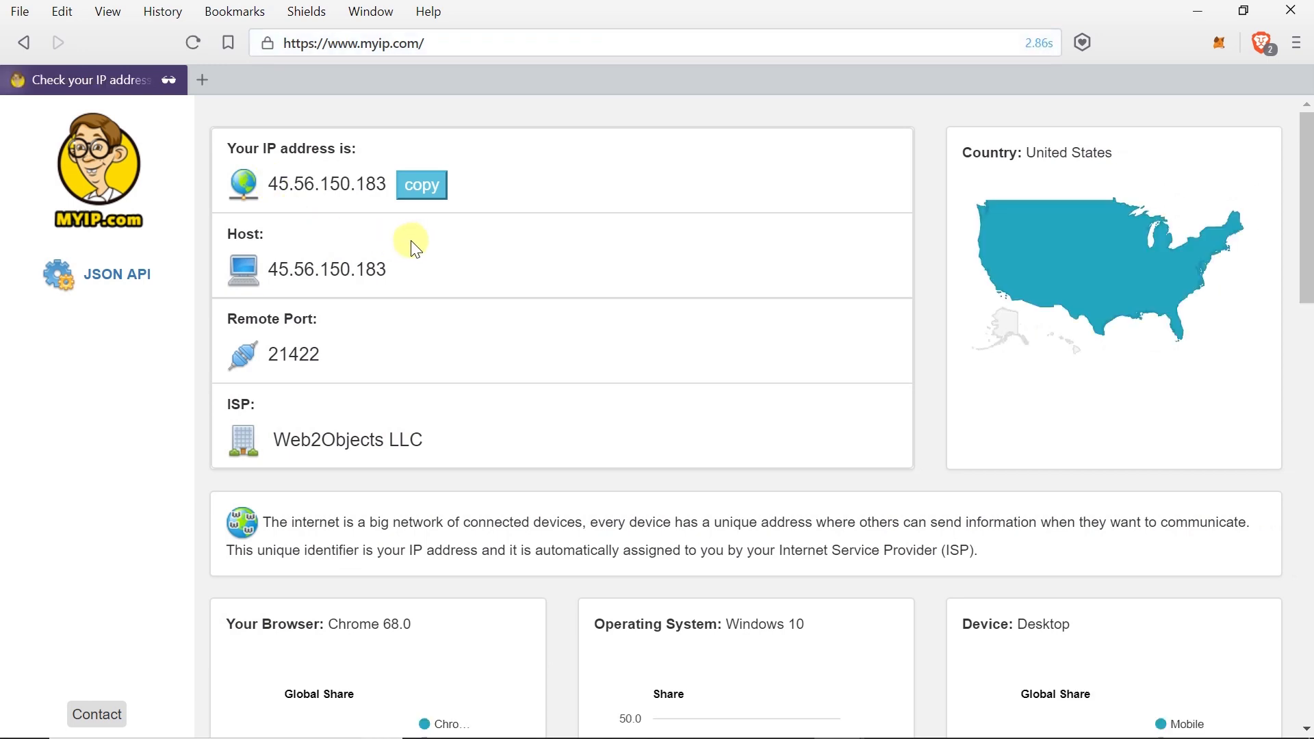
pyautogui.moveTo(373, 208)
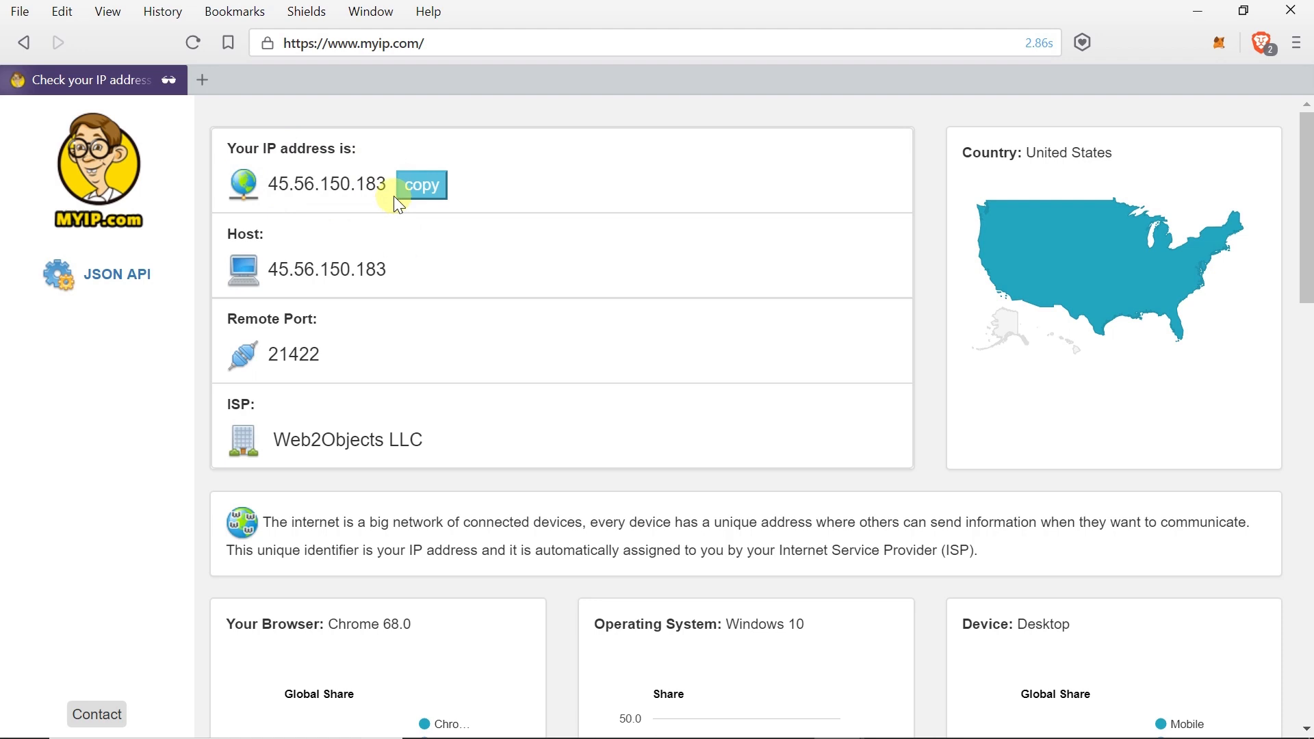
pyautogui.moveTo(1125, 163)
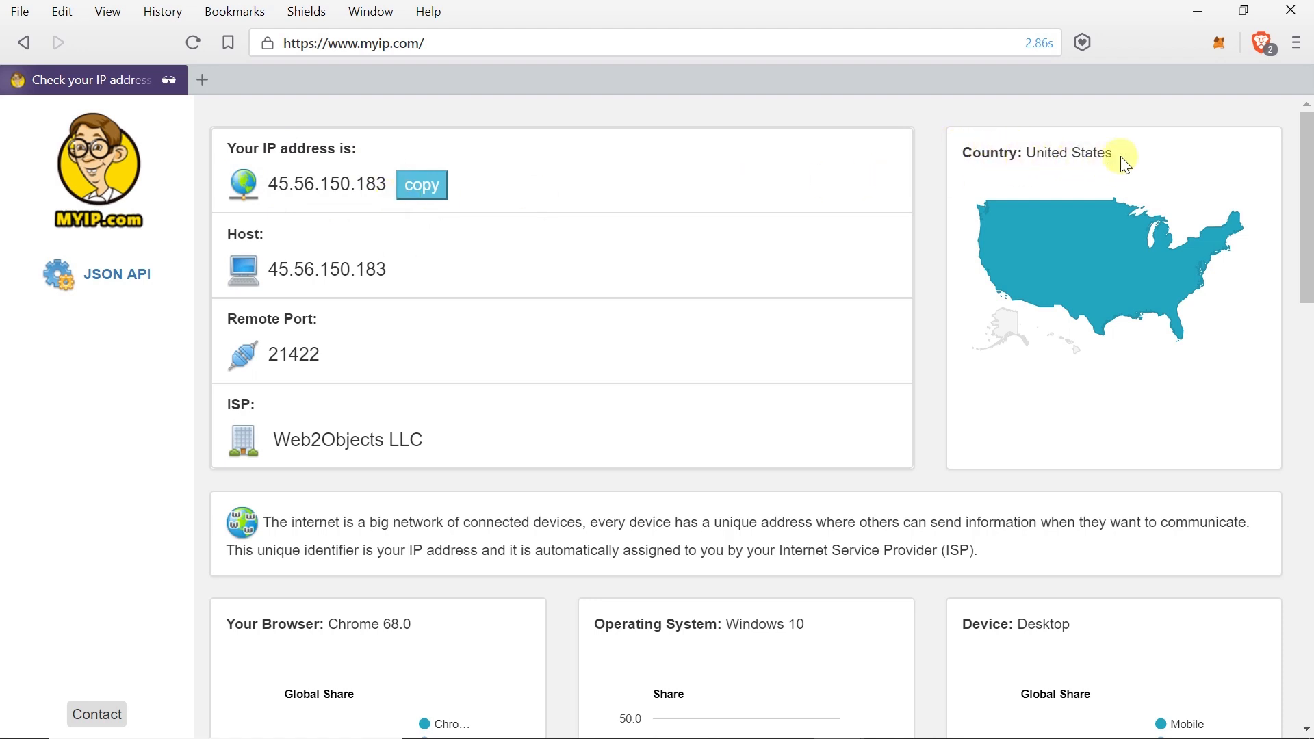